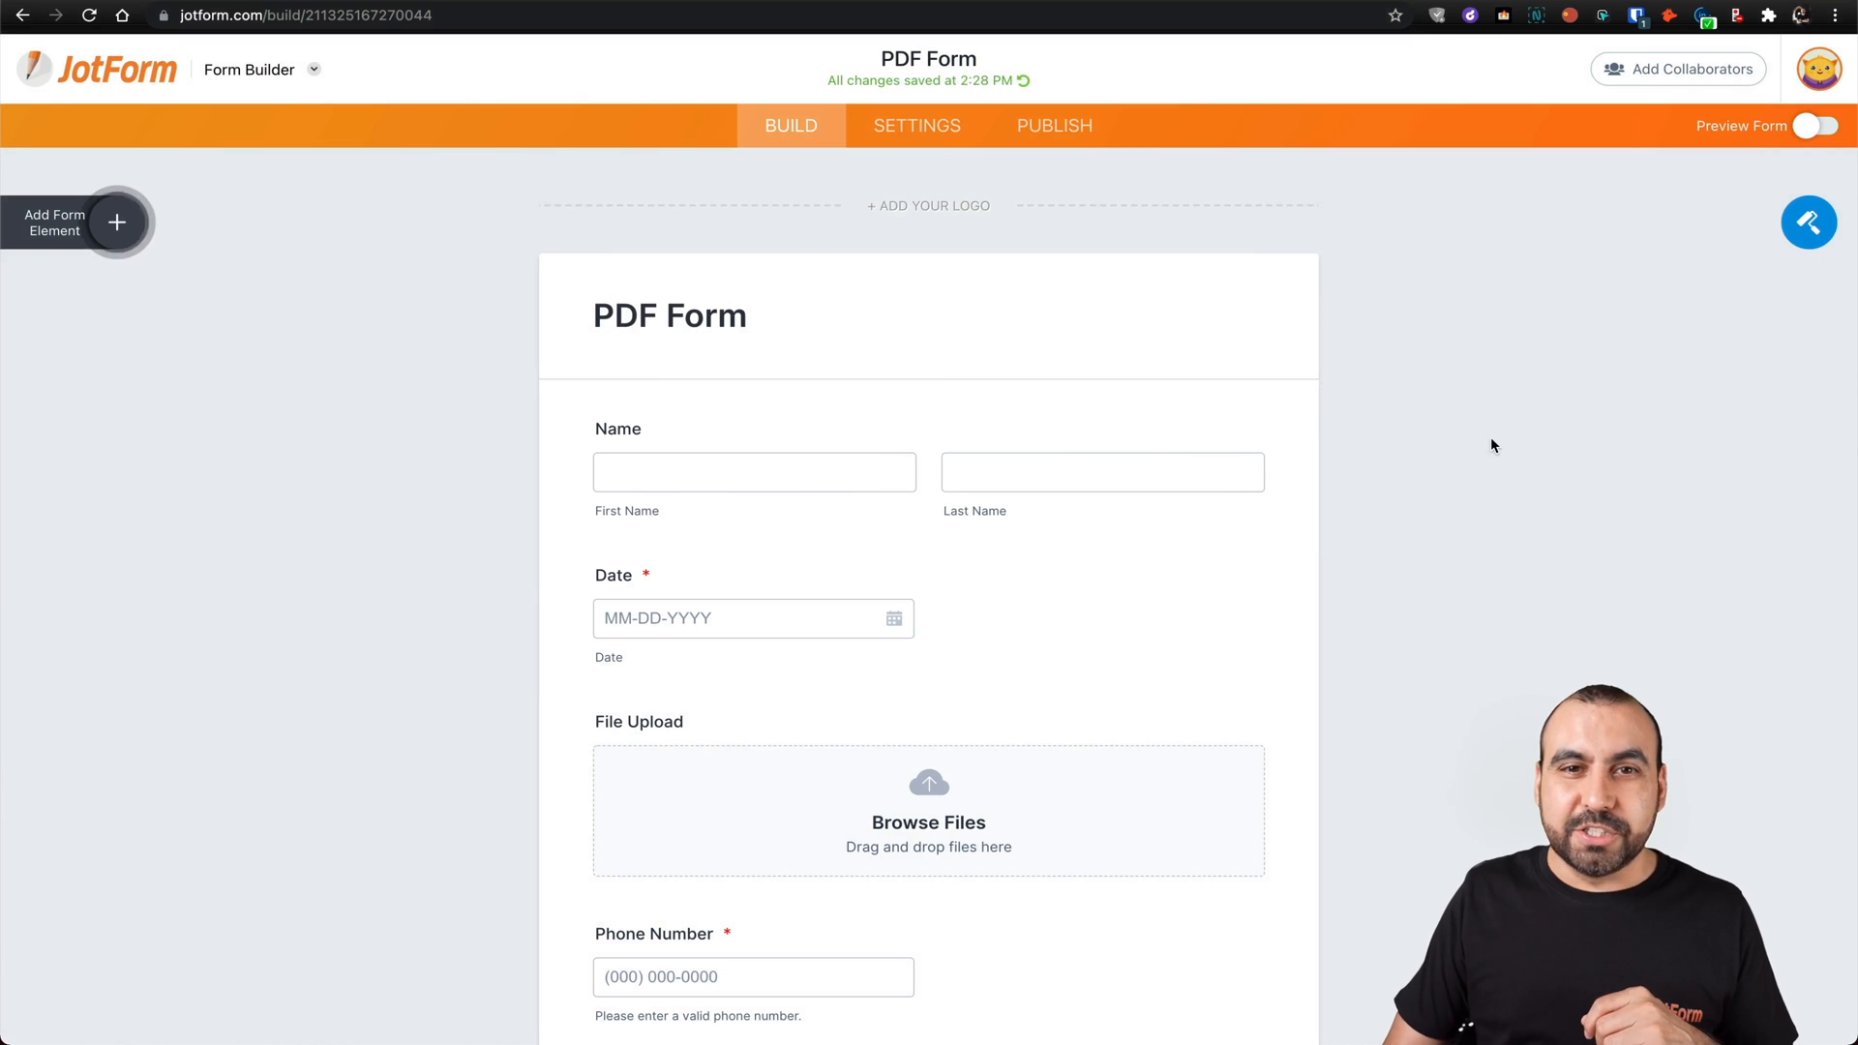
Step: Show the PDF Form's Thank You Page settings from the Settings section
click(915, 124)
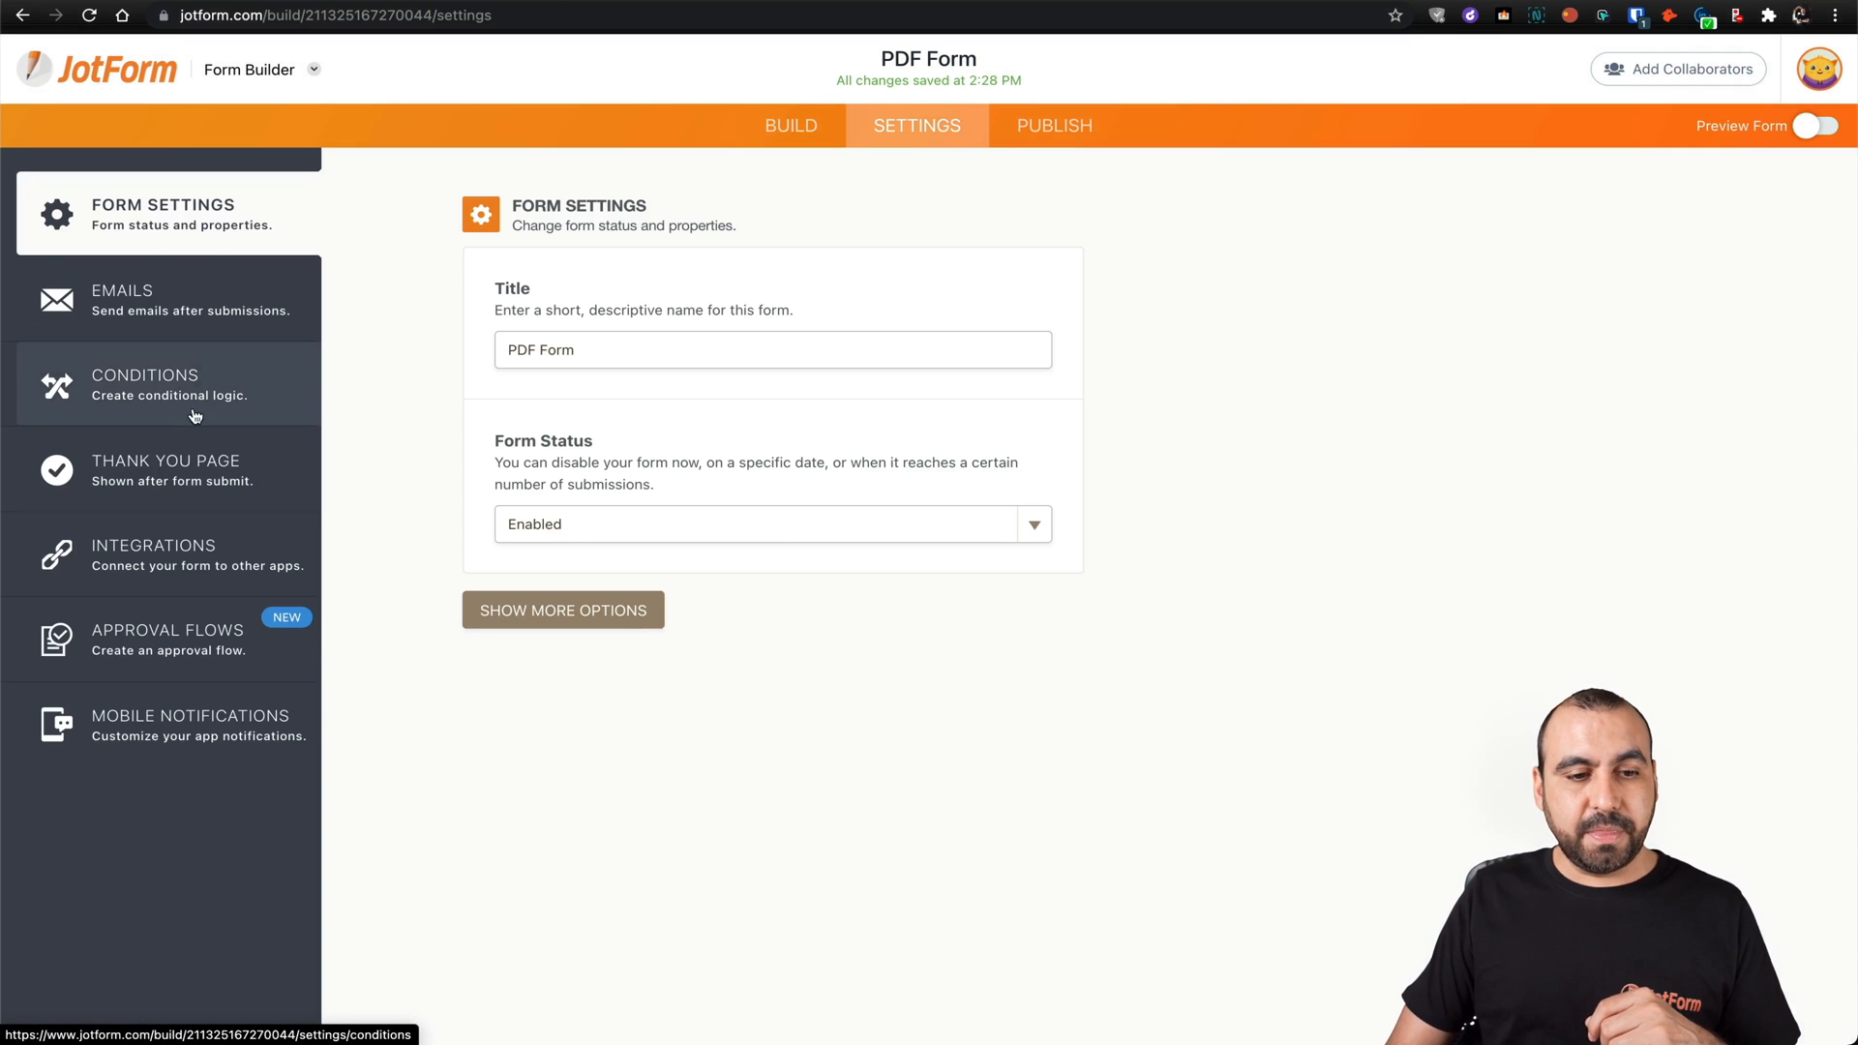
click(171, 469)
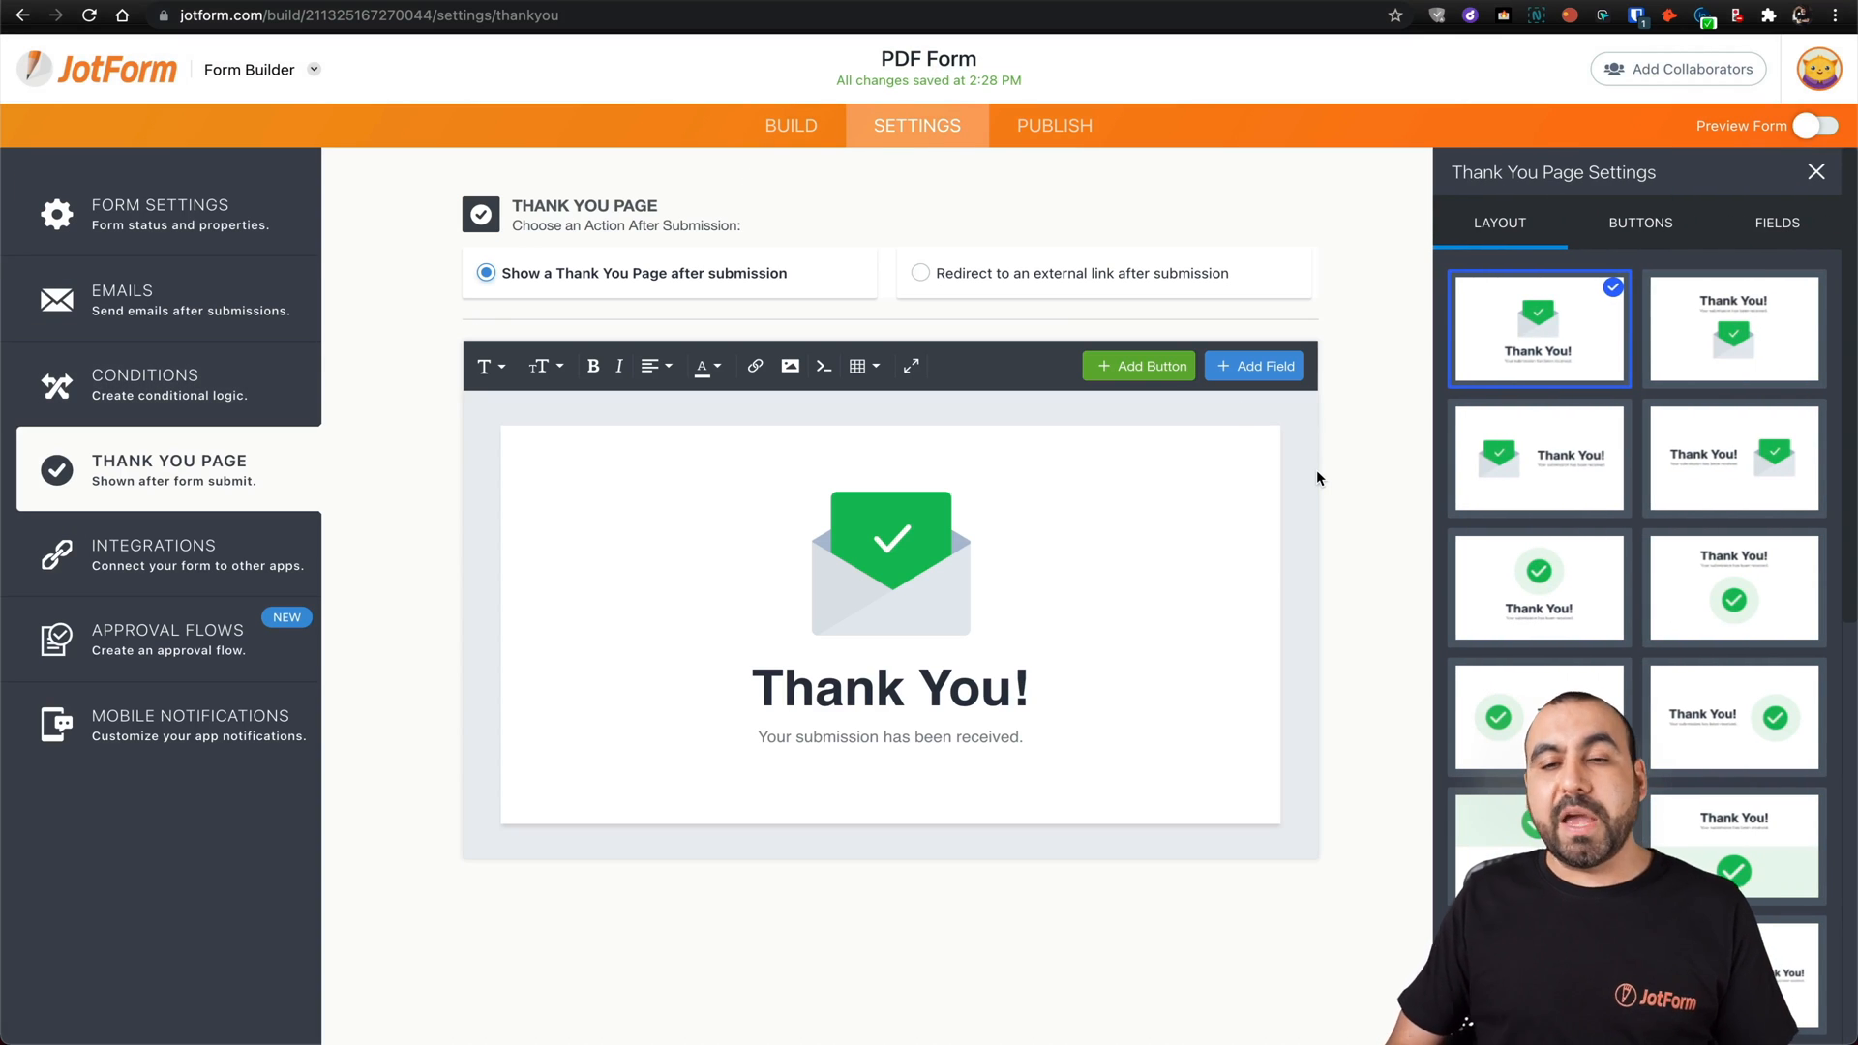
mouse_move(778, 643)
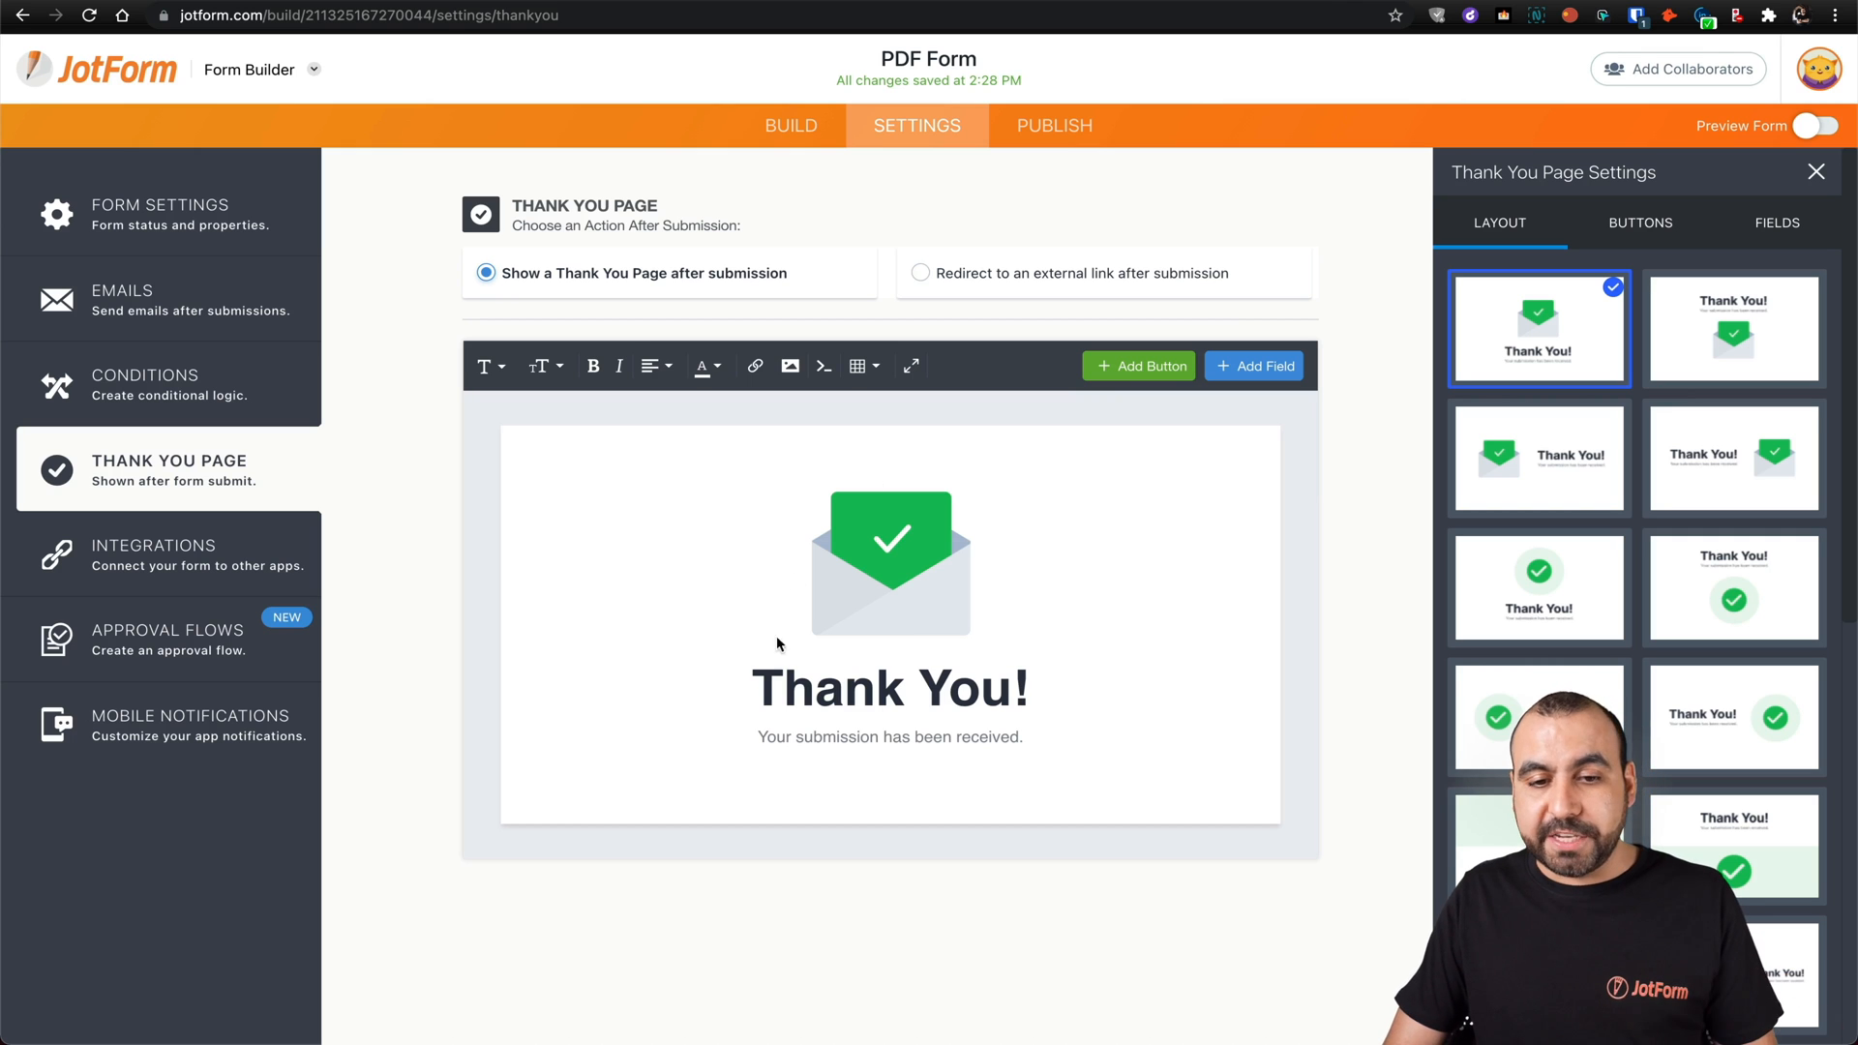
mouse_move(1024, 577)
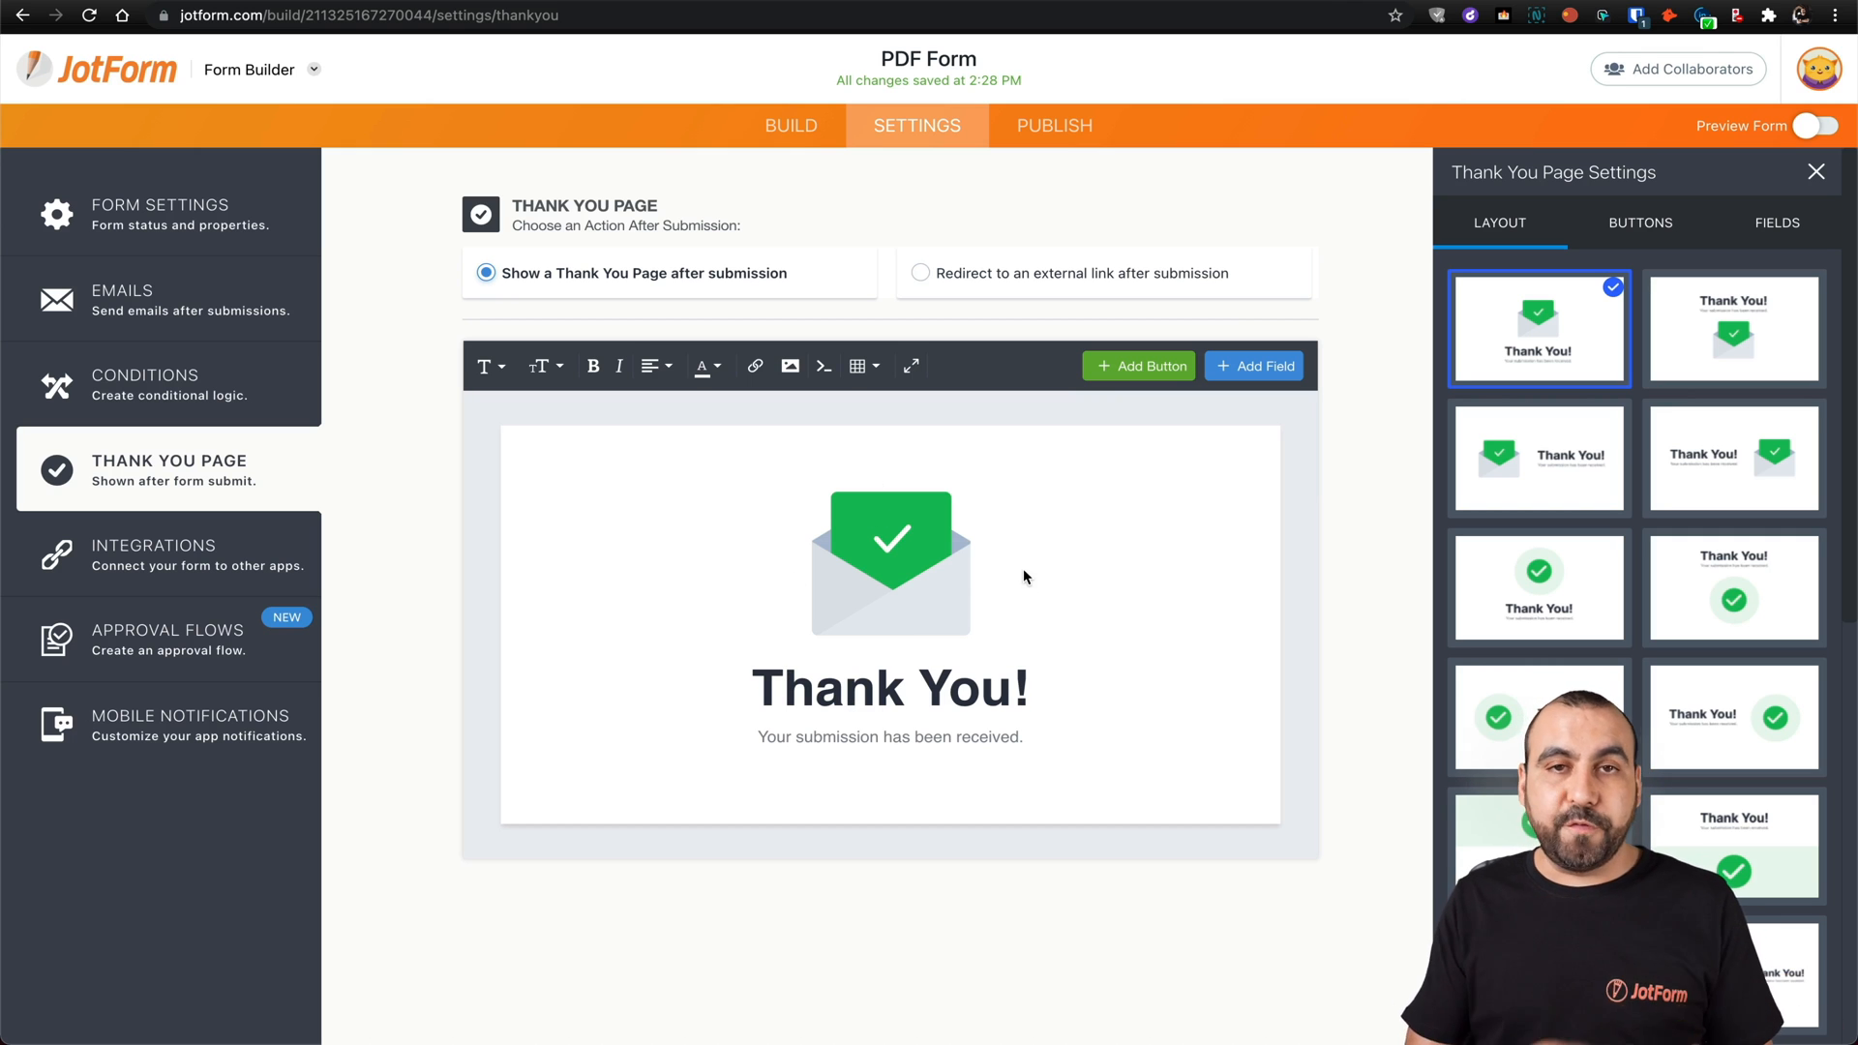
mouse_move(726, 402)
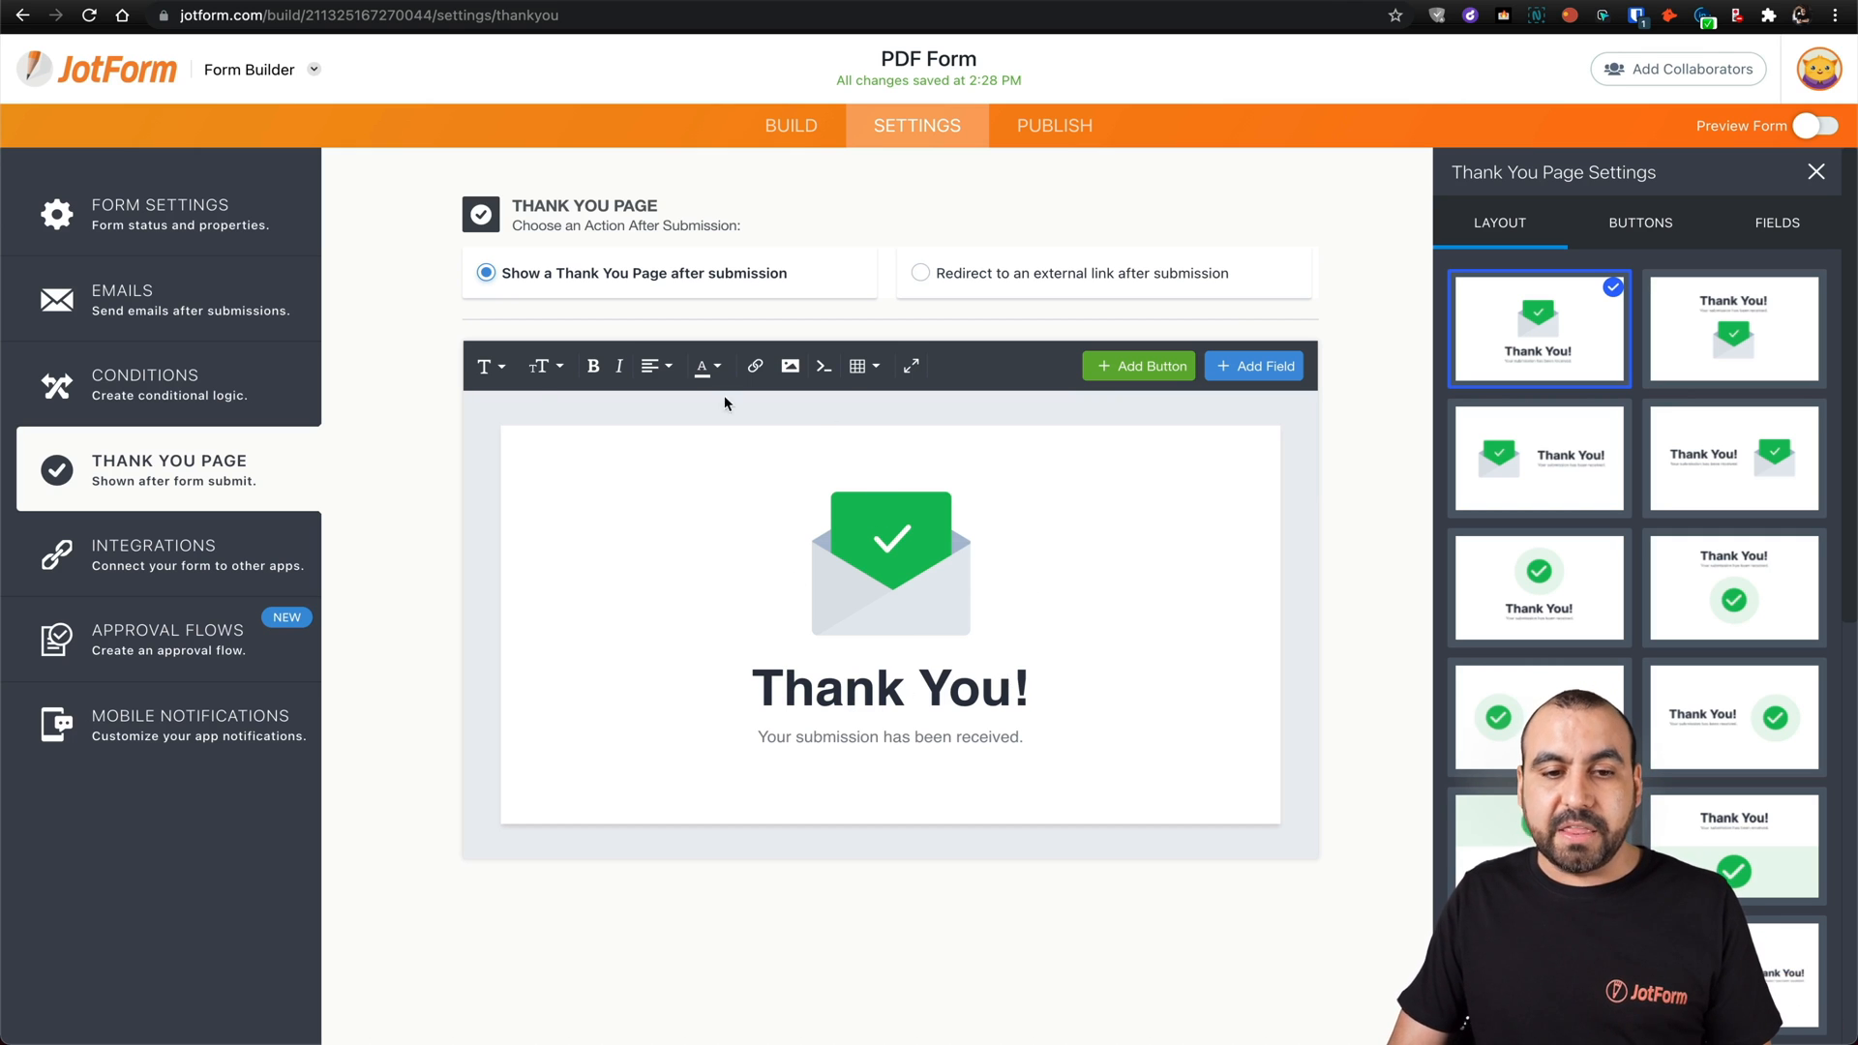
Step: Choose 'Redirect to an external link after submission' as the thank-you action
click(789, 365)
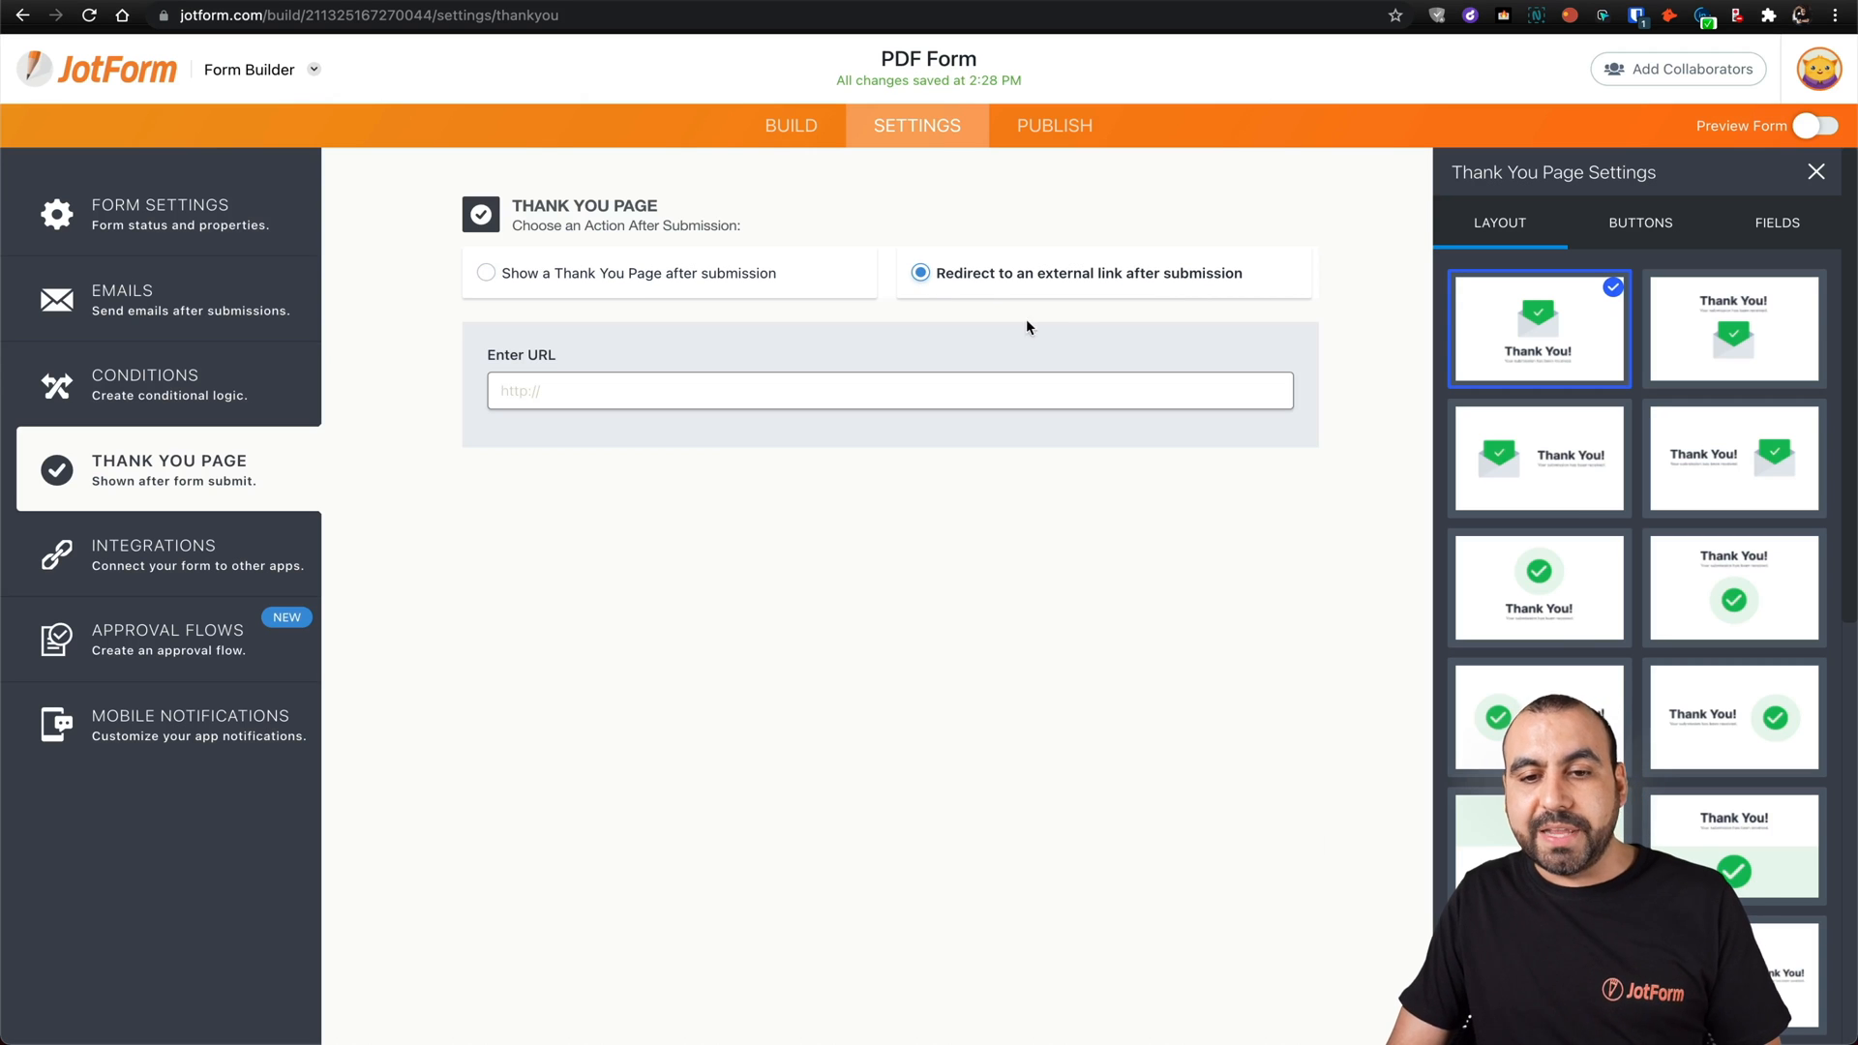
mouse_move(1099, 345)
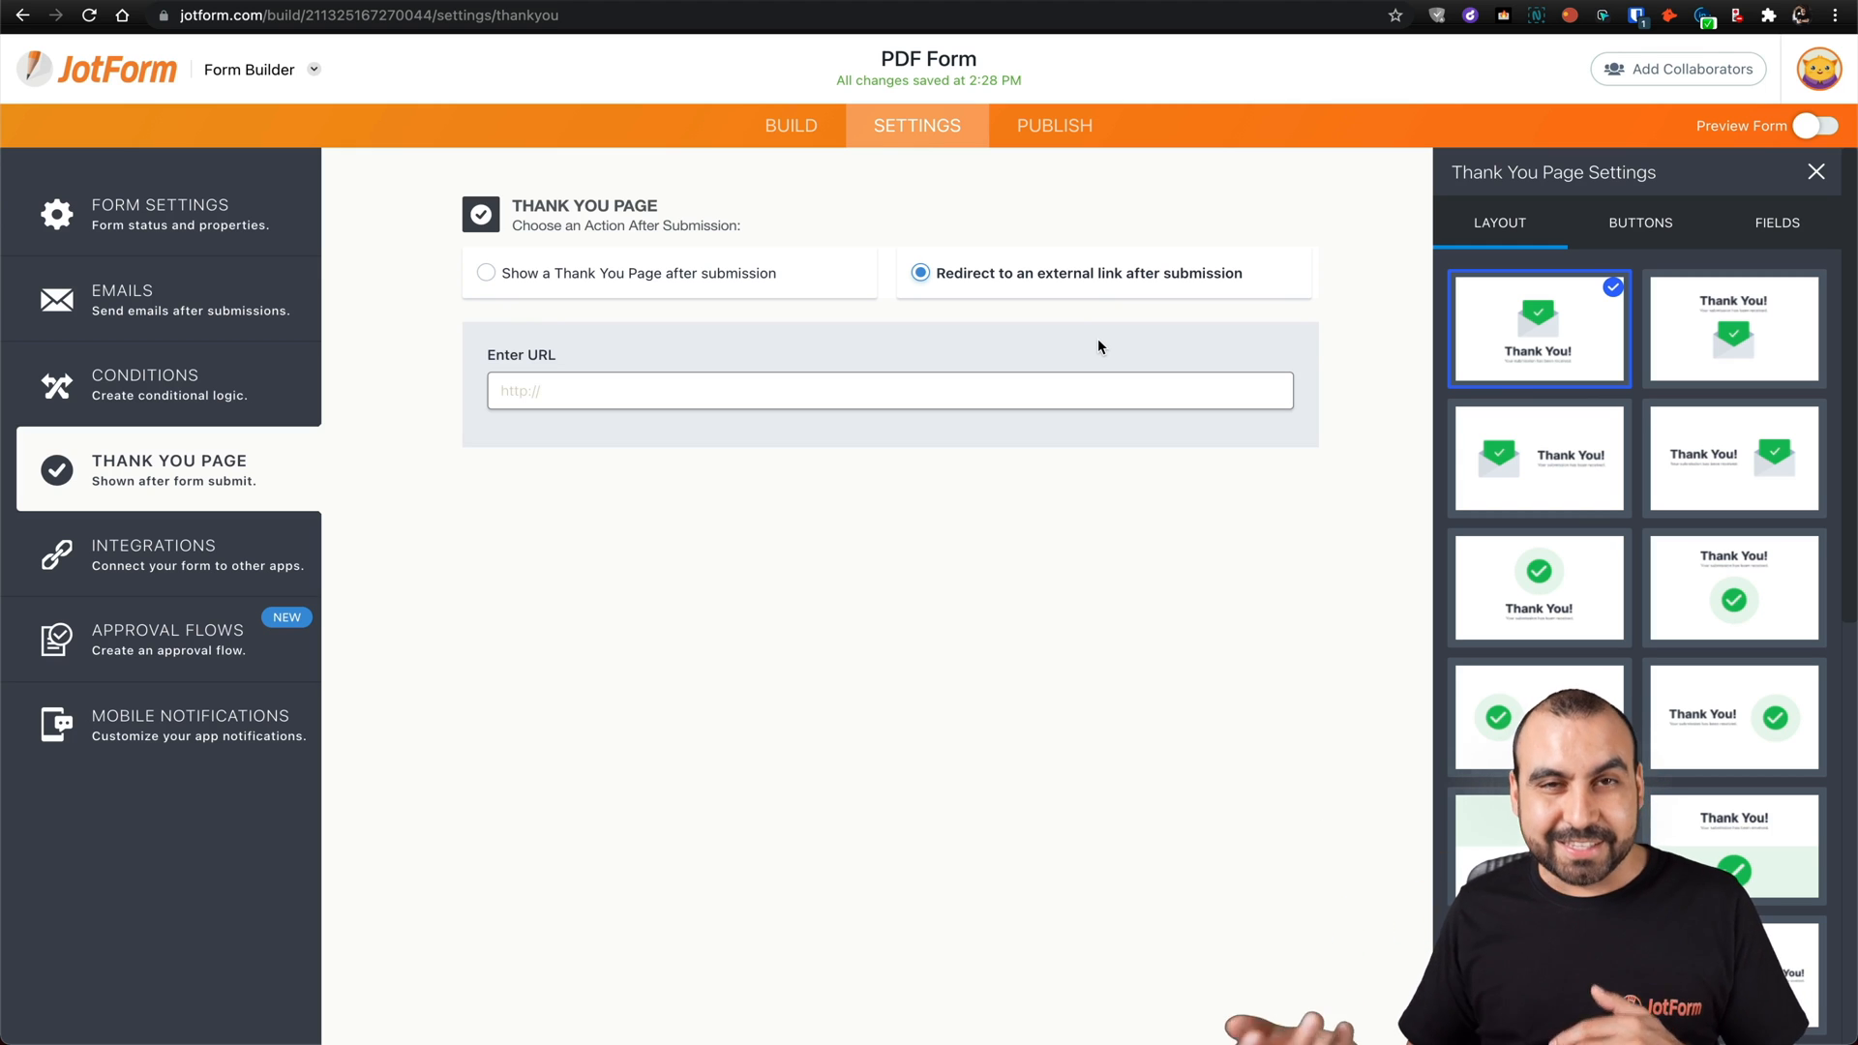
mouse_move(1318, 29)
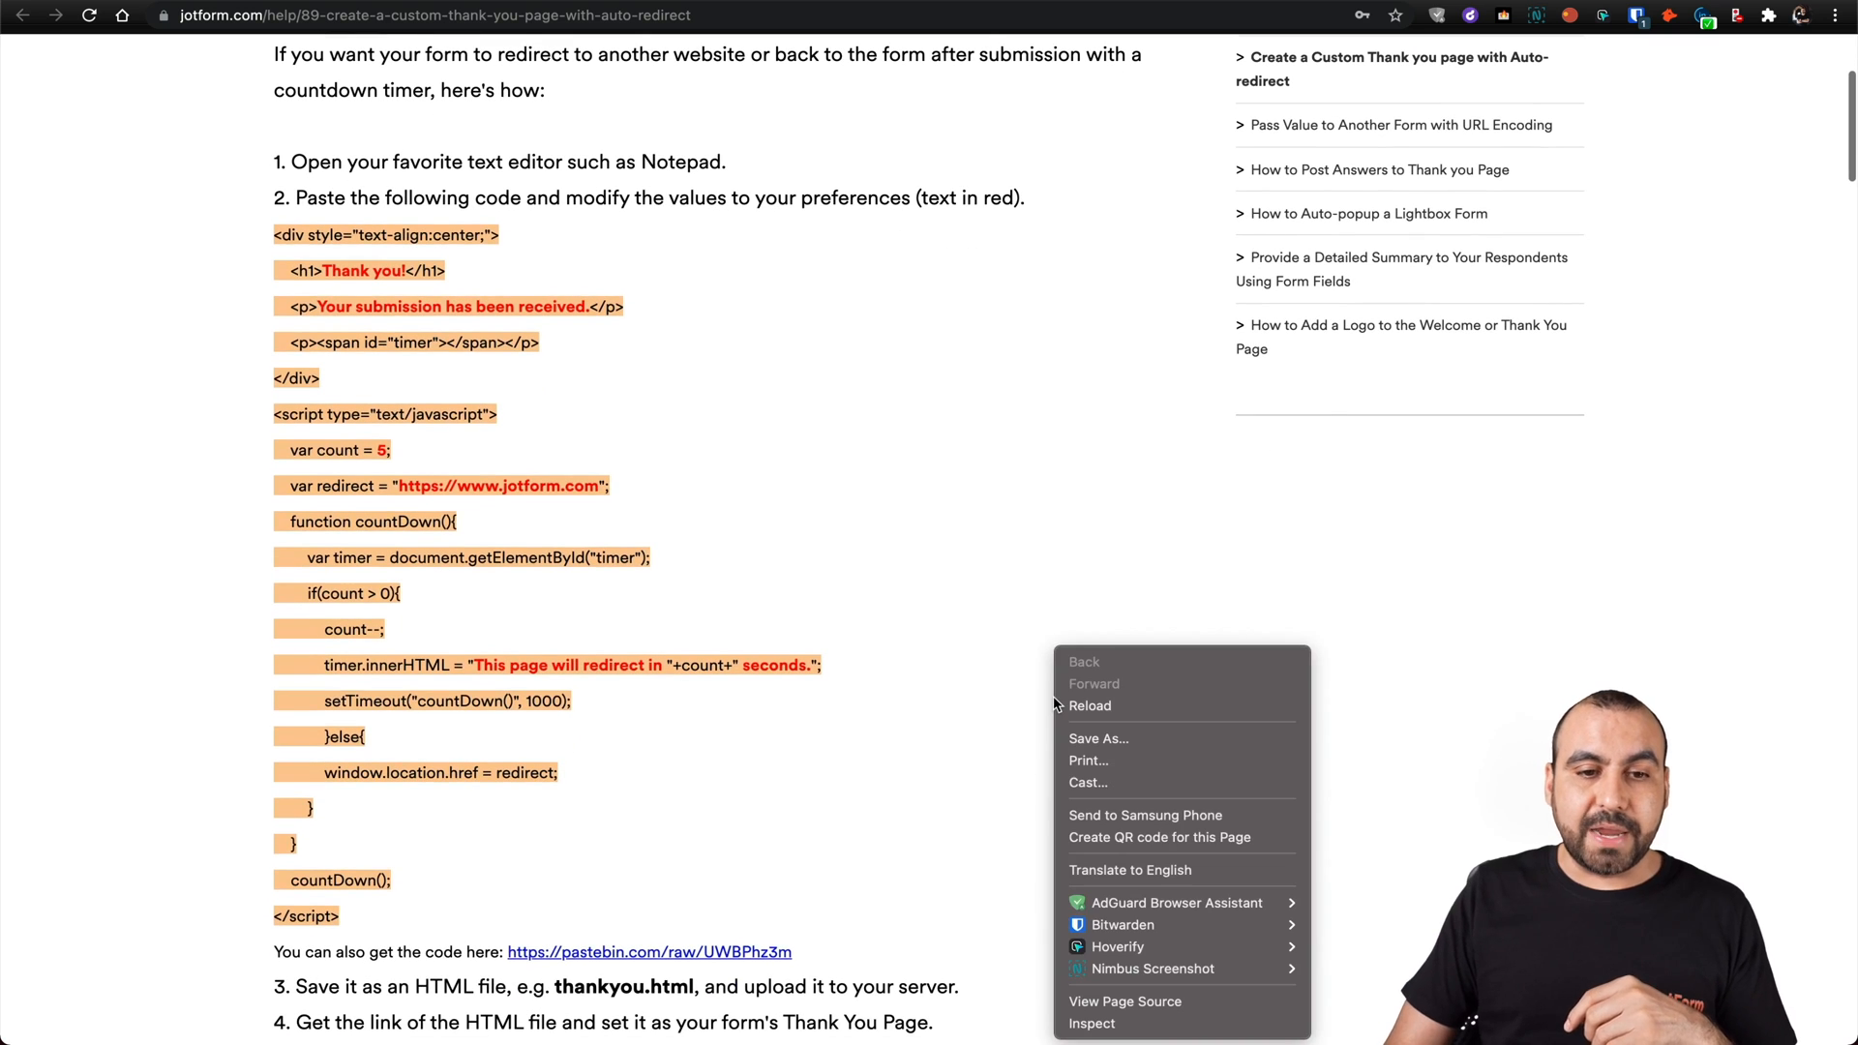
Step: Bring the help article's countdown auto-redirect code block into view for copying
click(945, 629)
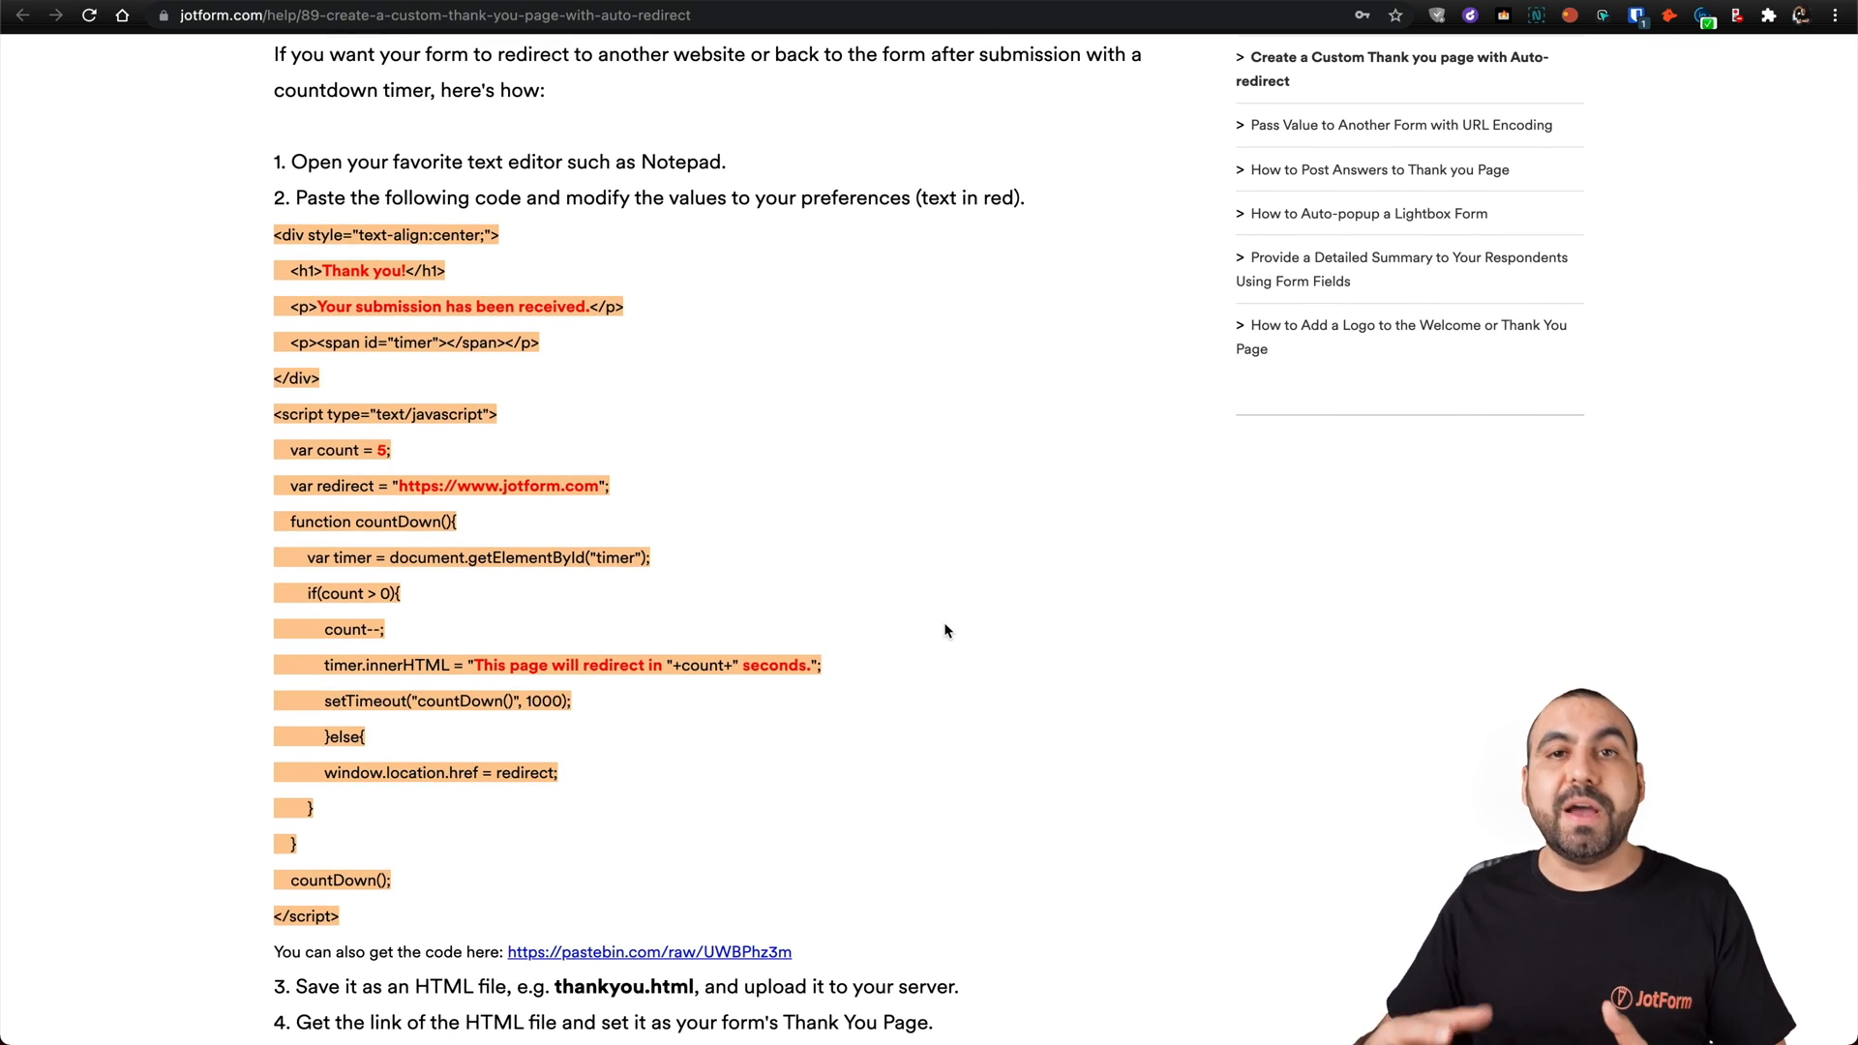
mouse_move(246, 251)
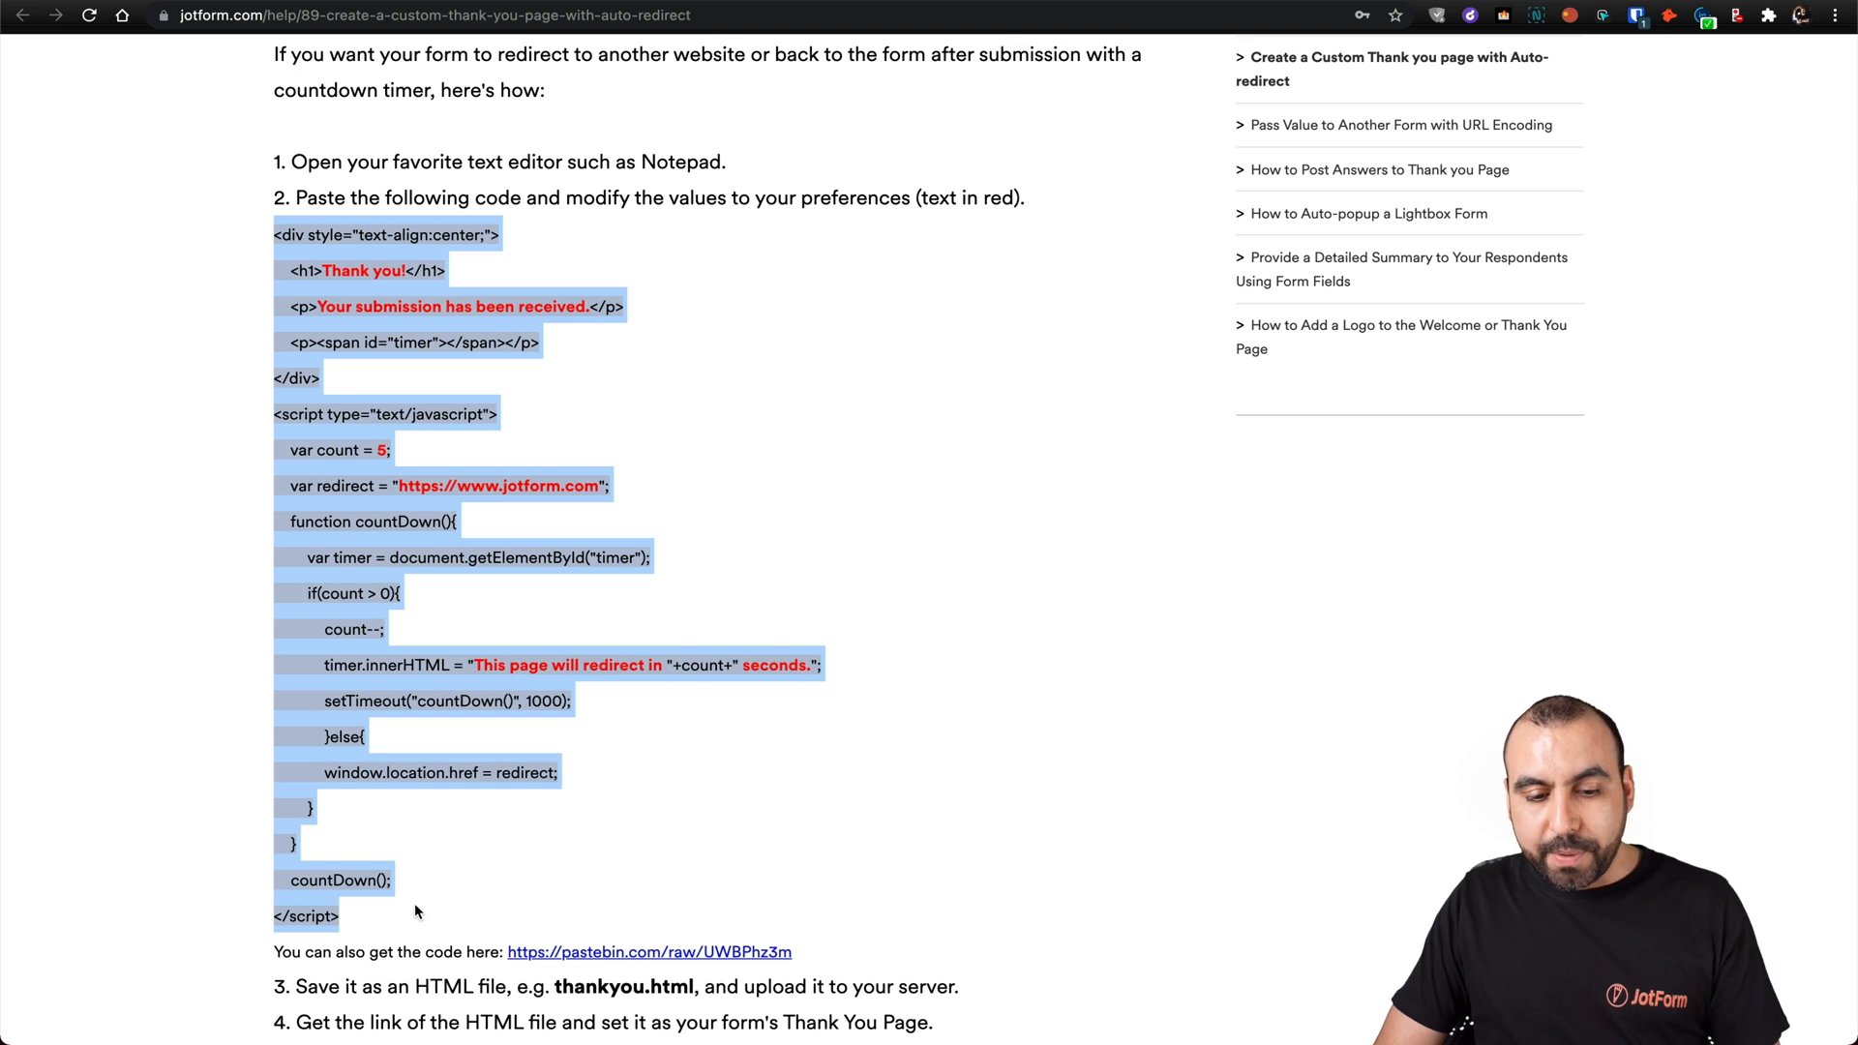
scroll(down, 3)
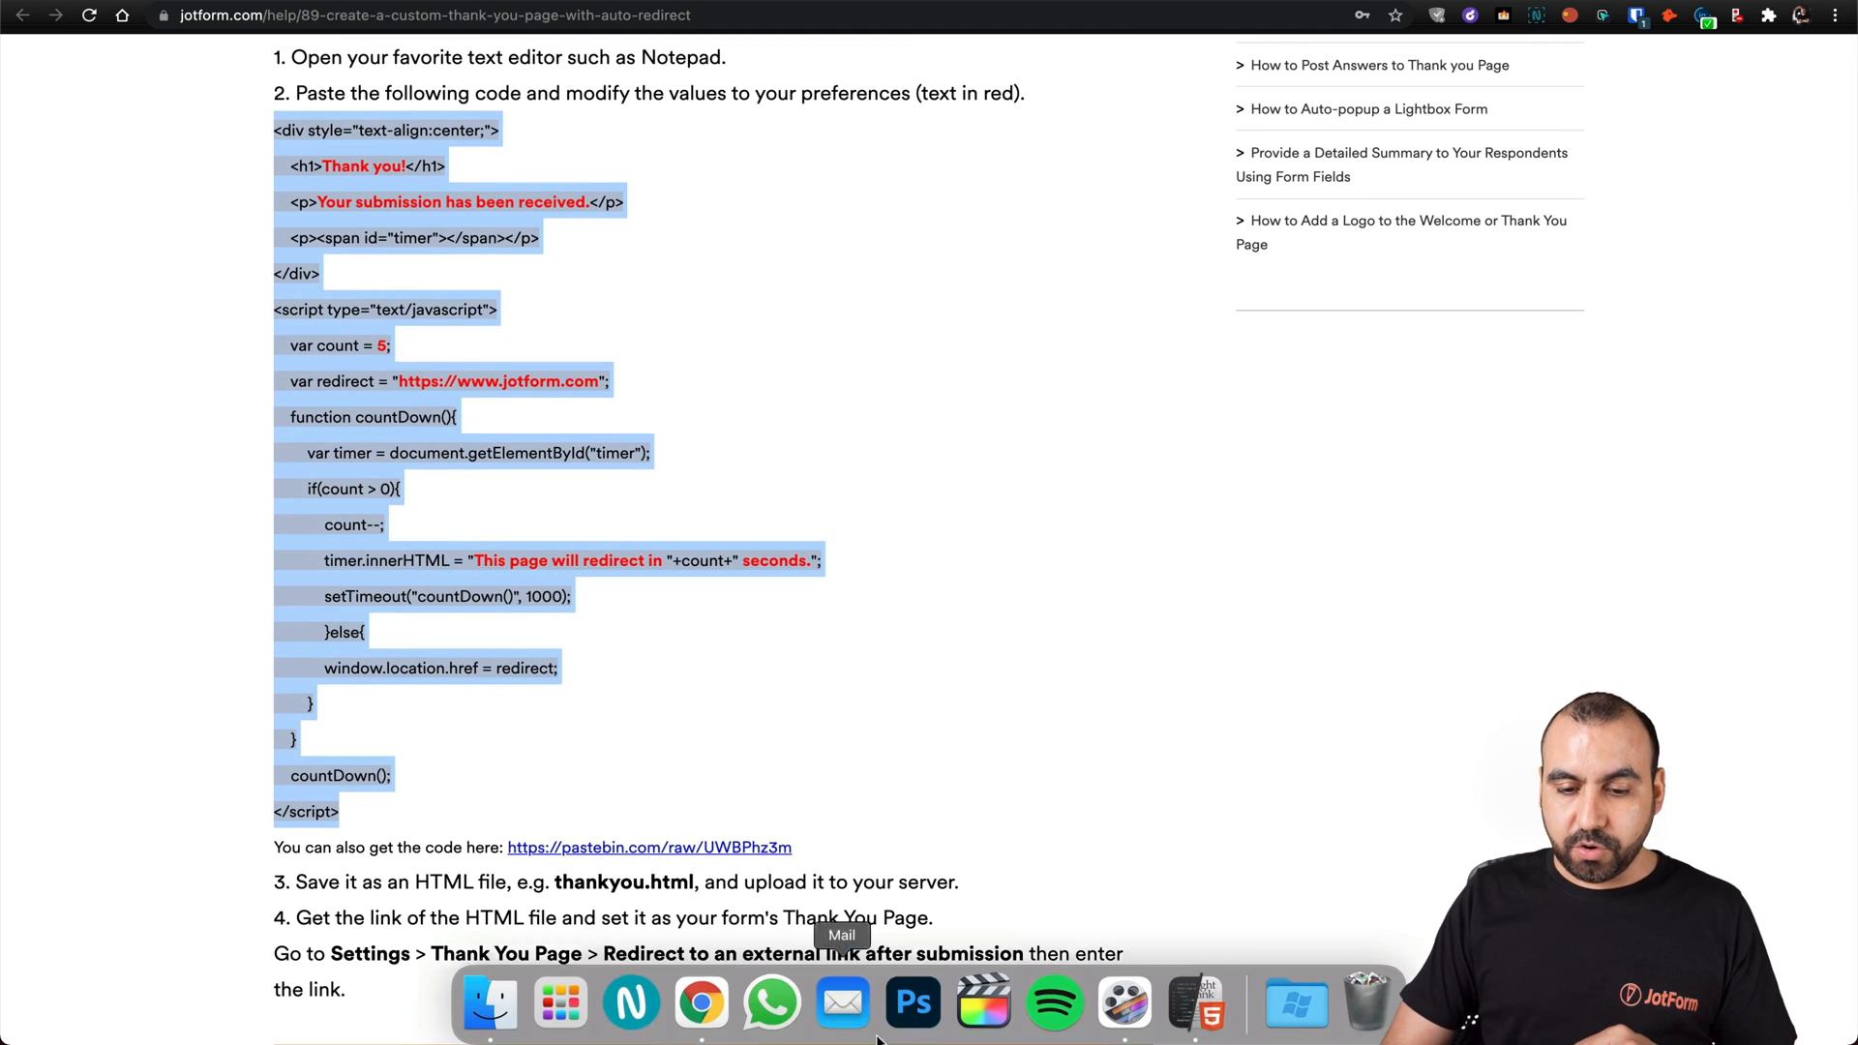
Step: Bring up the HTML editor to save the countdown code as thankyou.html
click(1200, 1004)
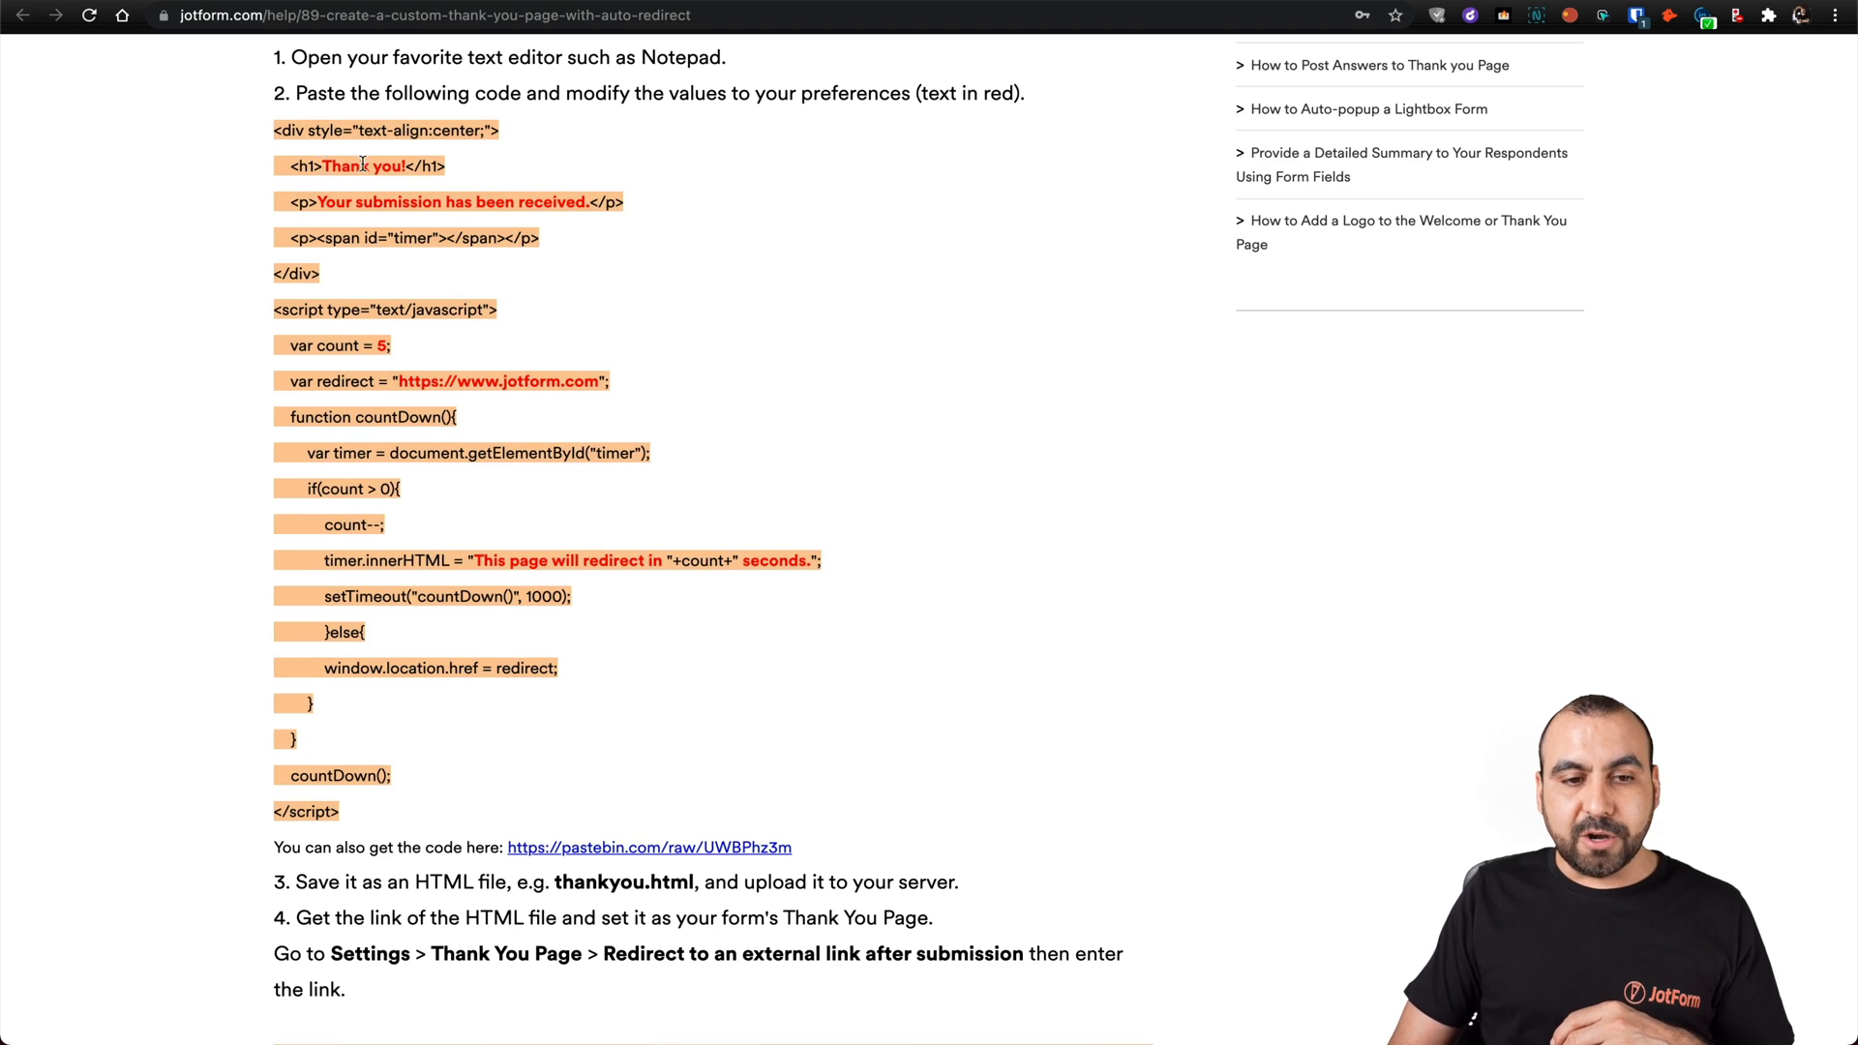
mouse_move(503, 232)
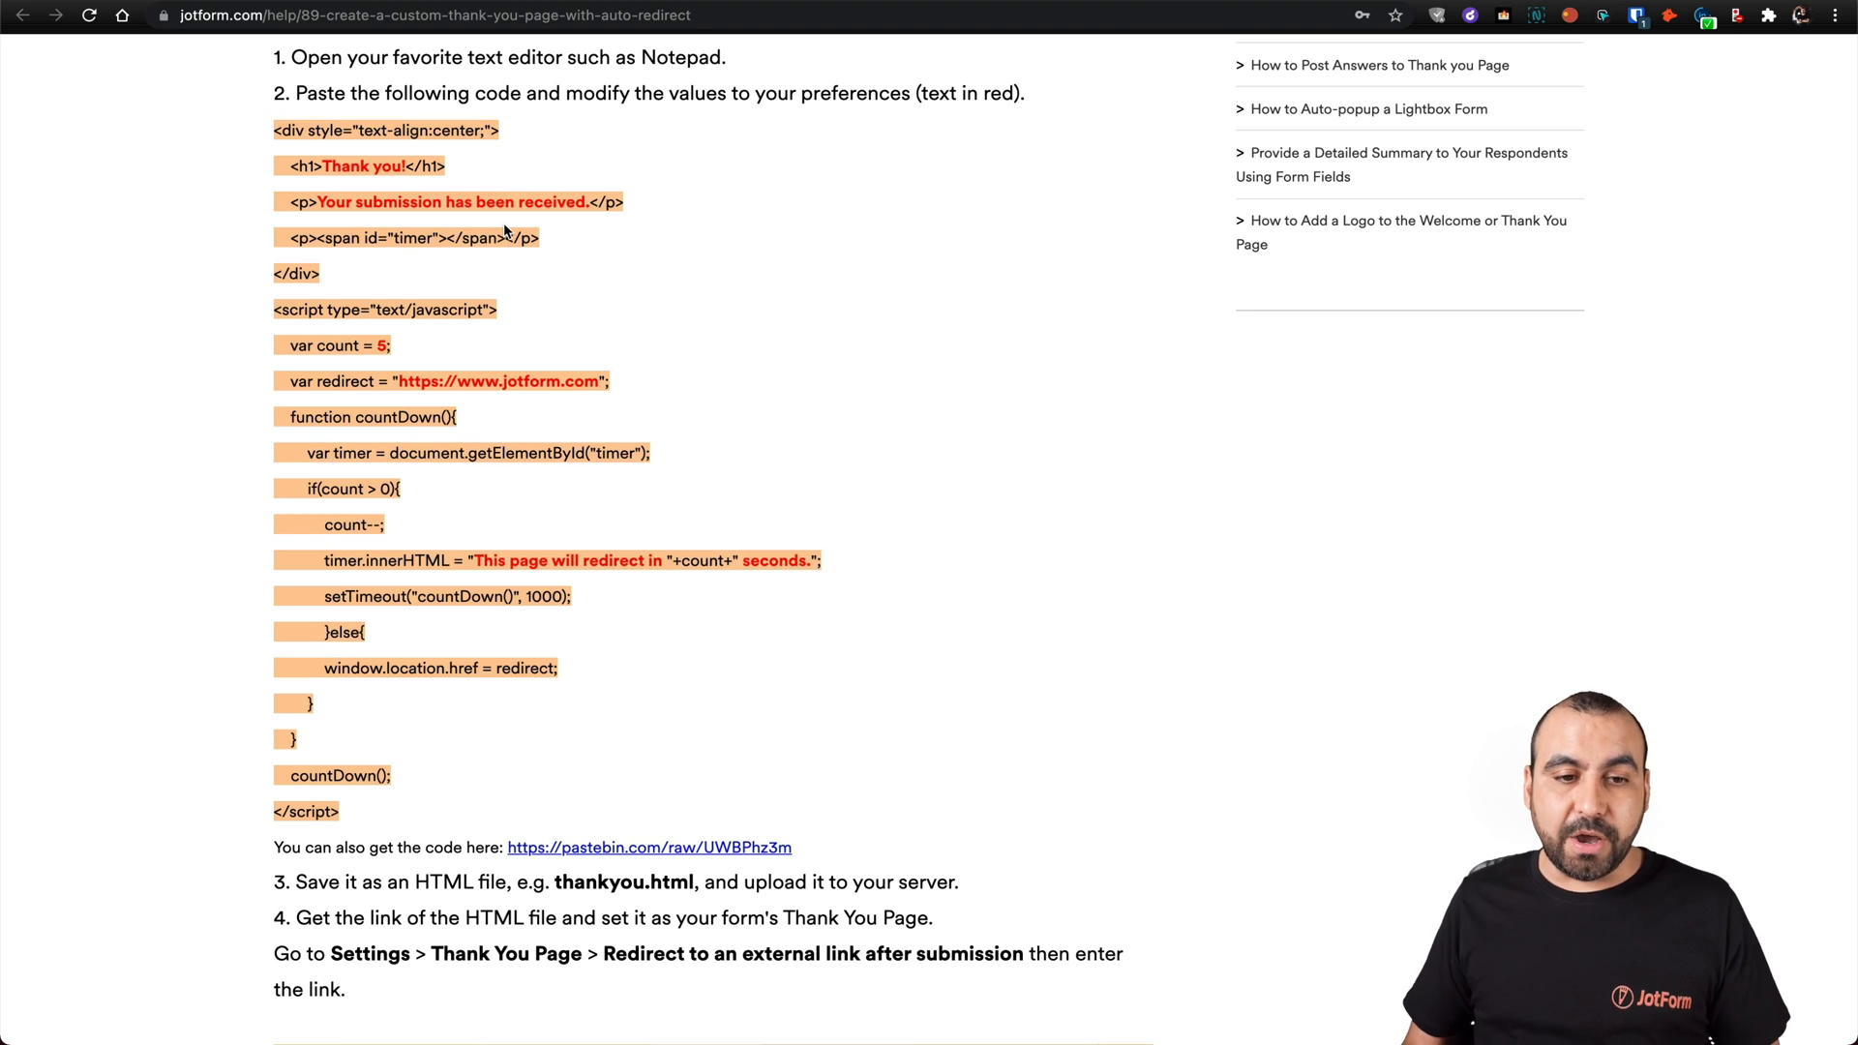
mouse_move(569, 507)
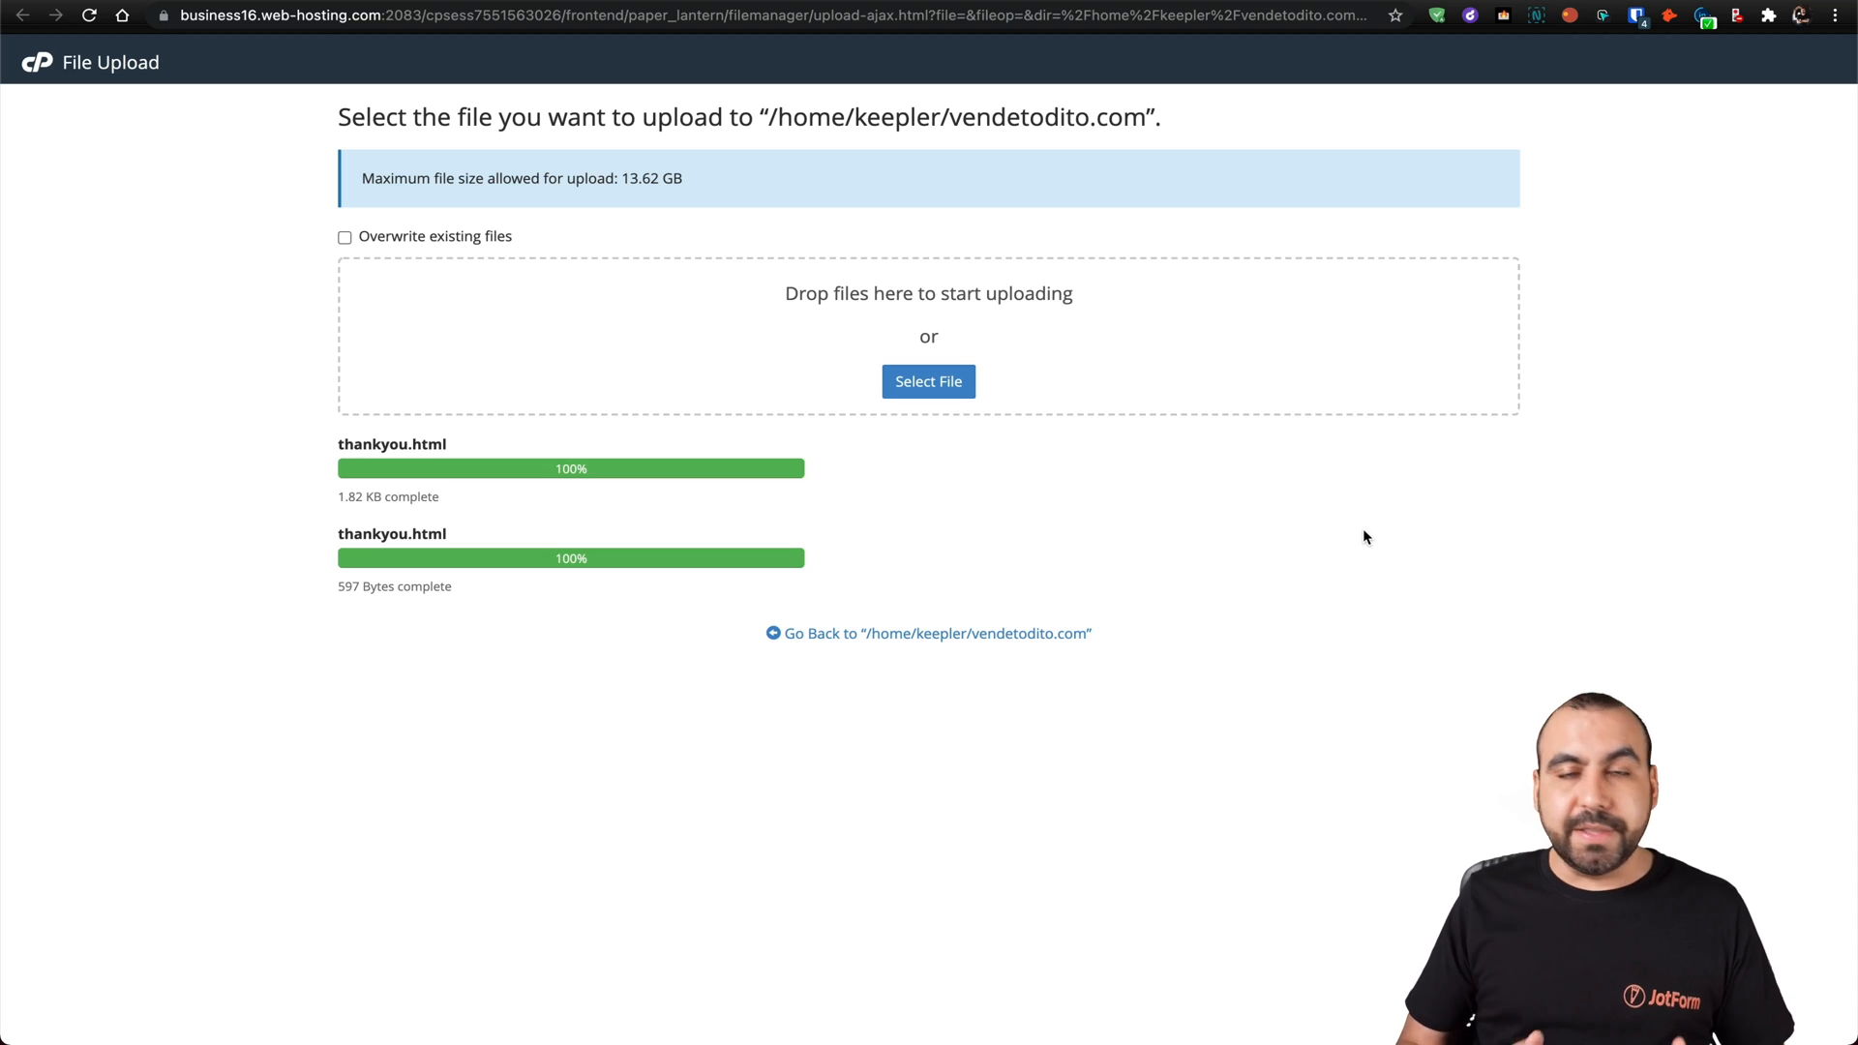
mouse_move(470, 490)
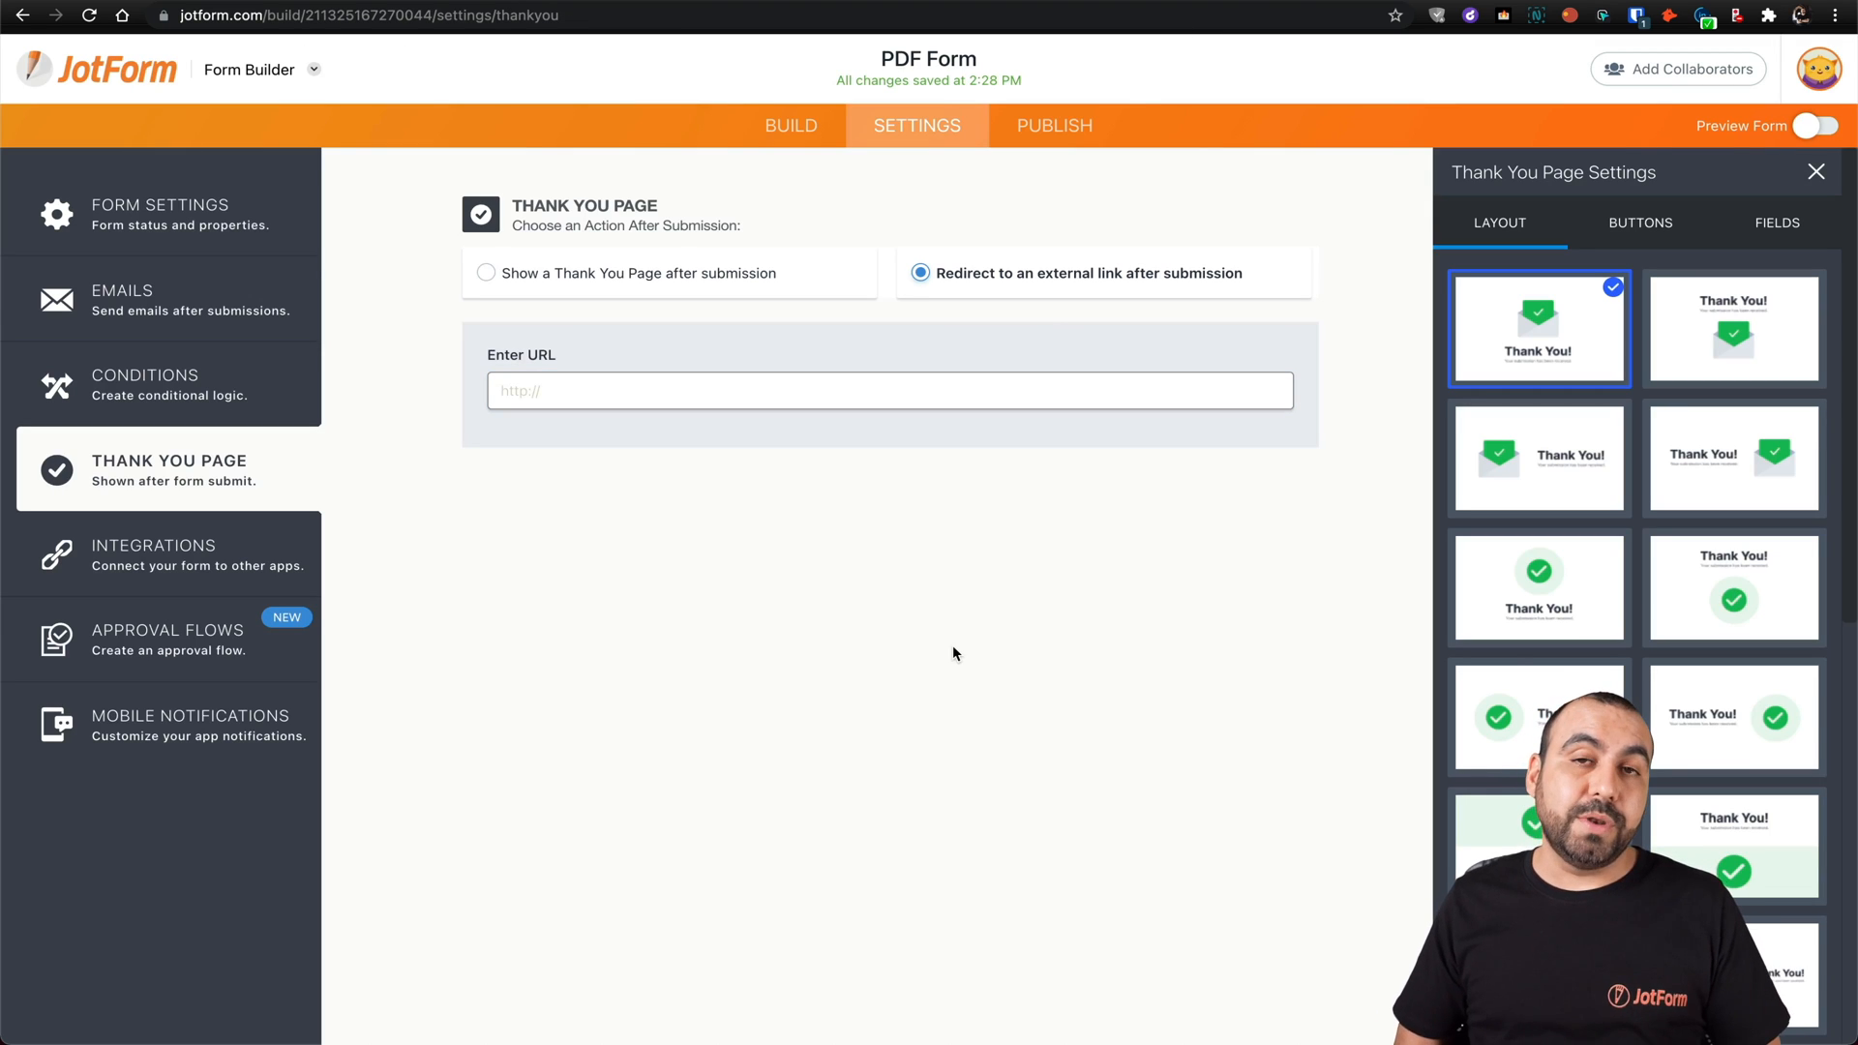
click(830, 389)
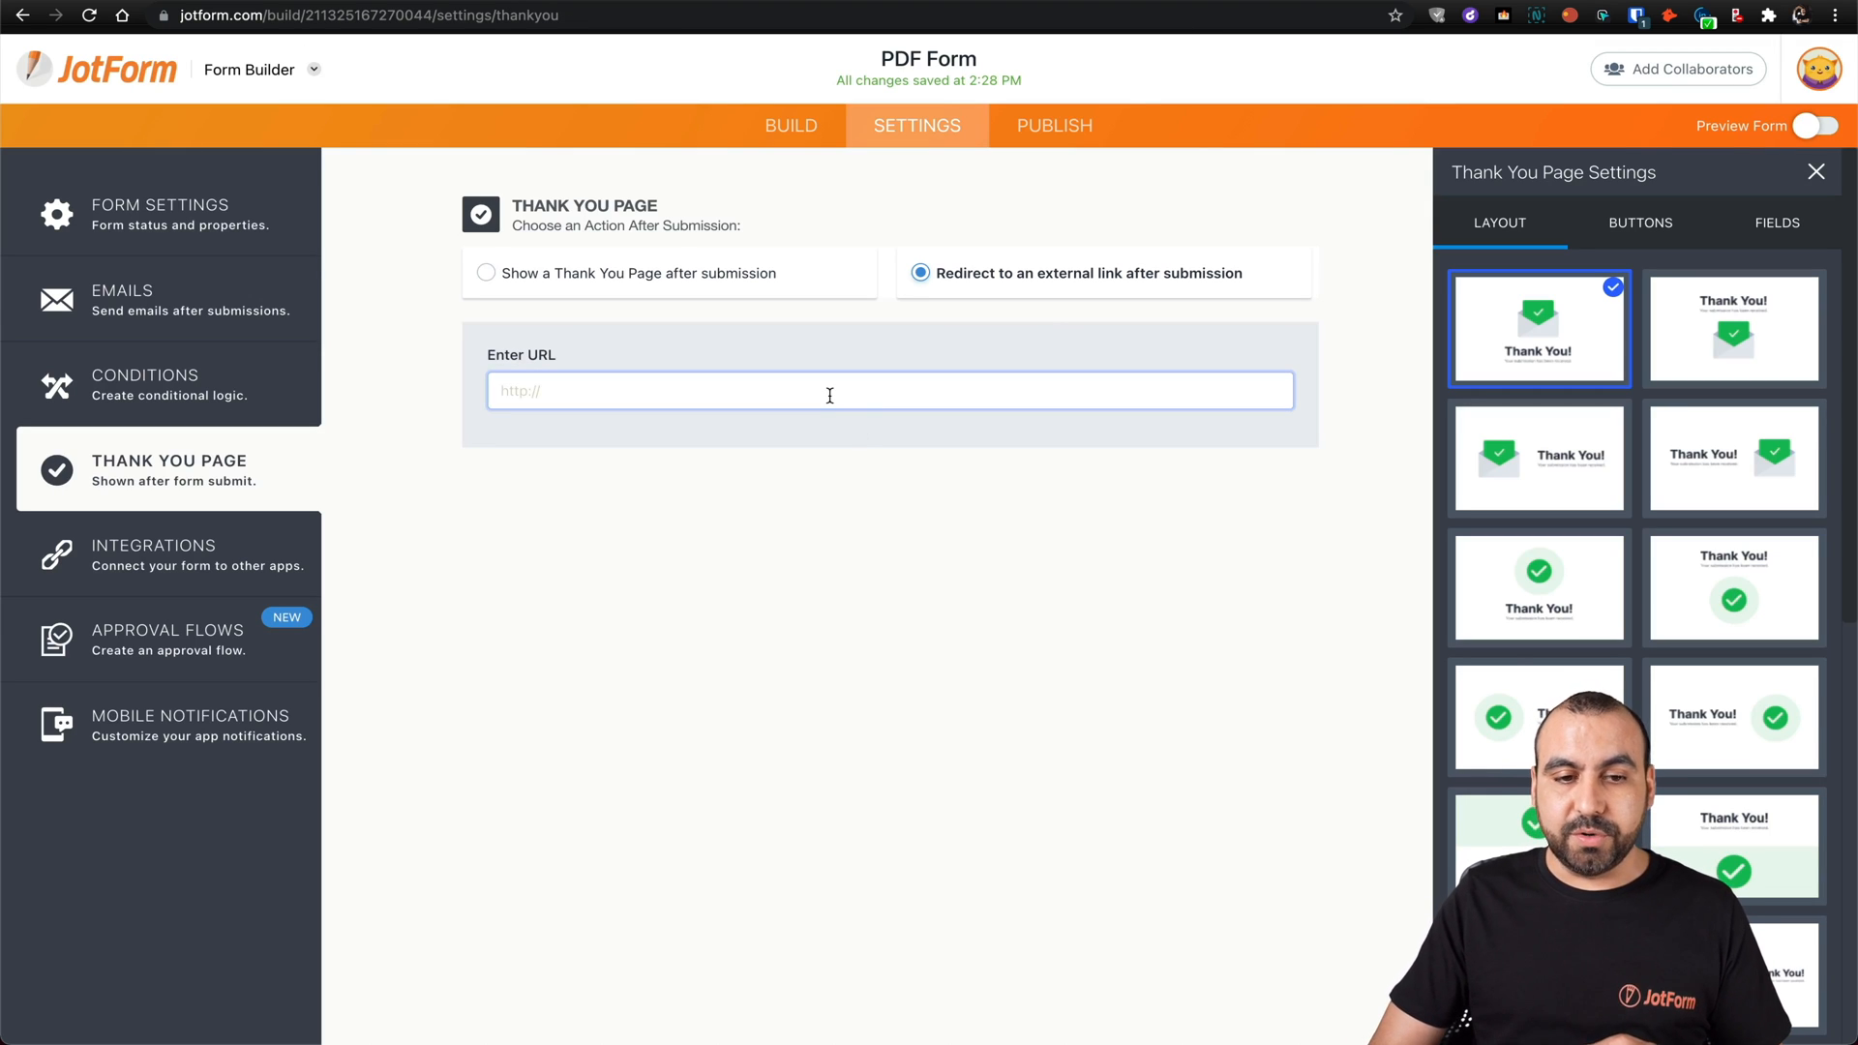
text(https://vendetodito.com/thankyou.html)
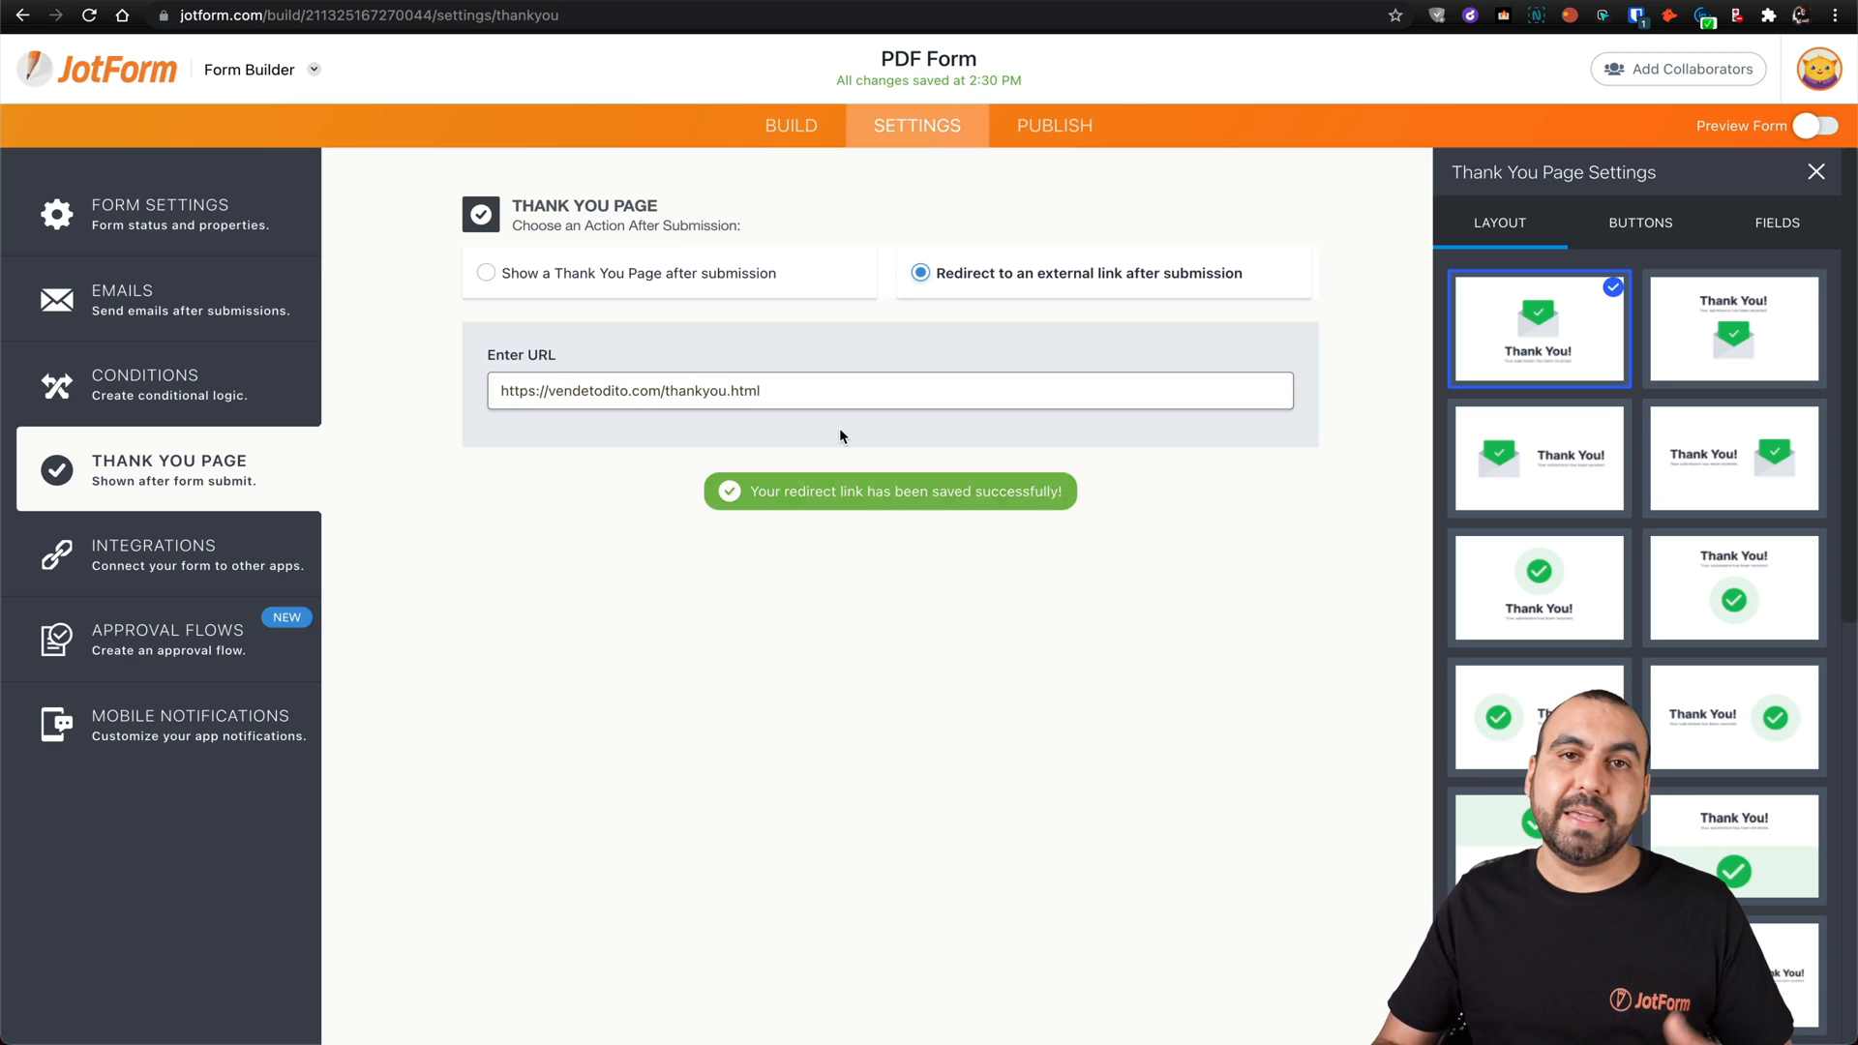
mouse_move(875, 493)
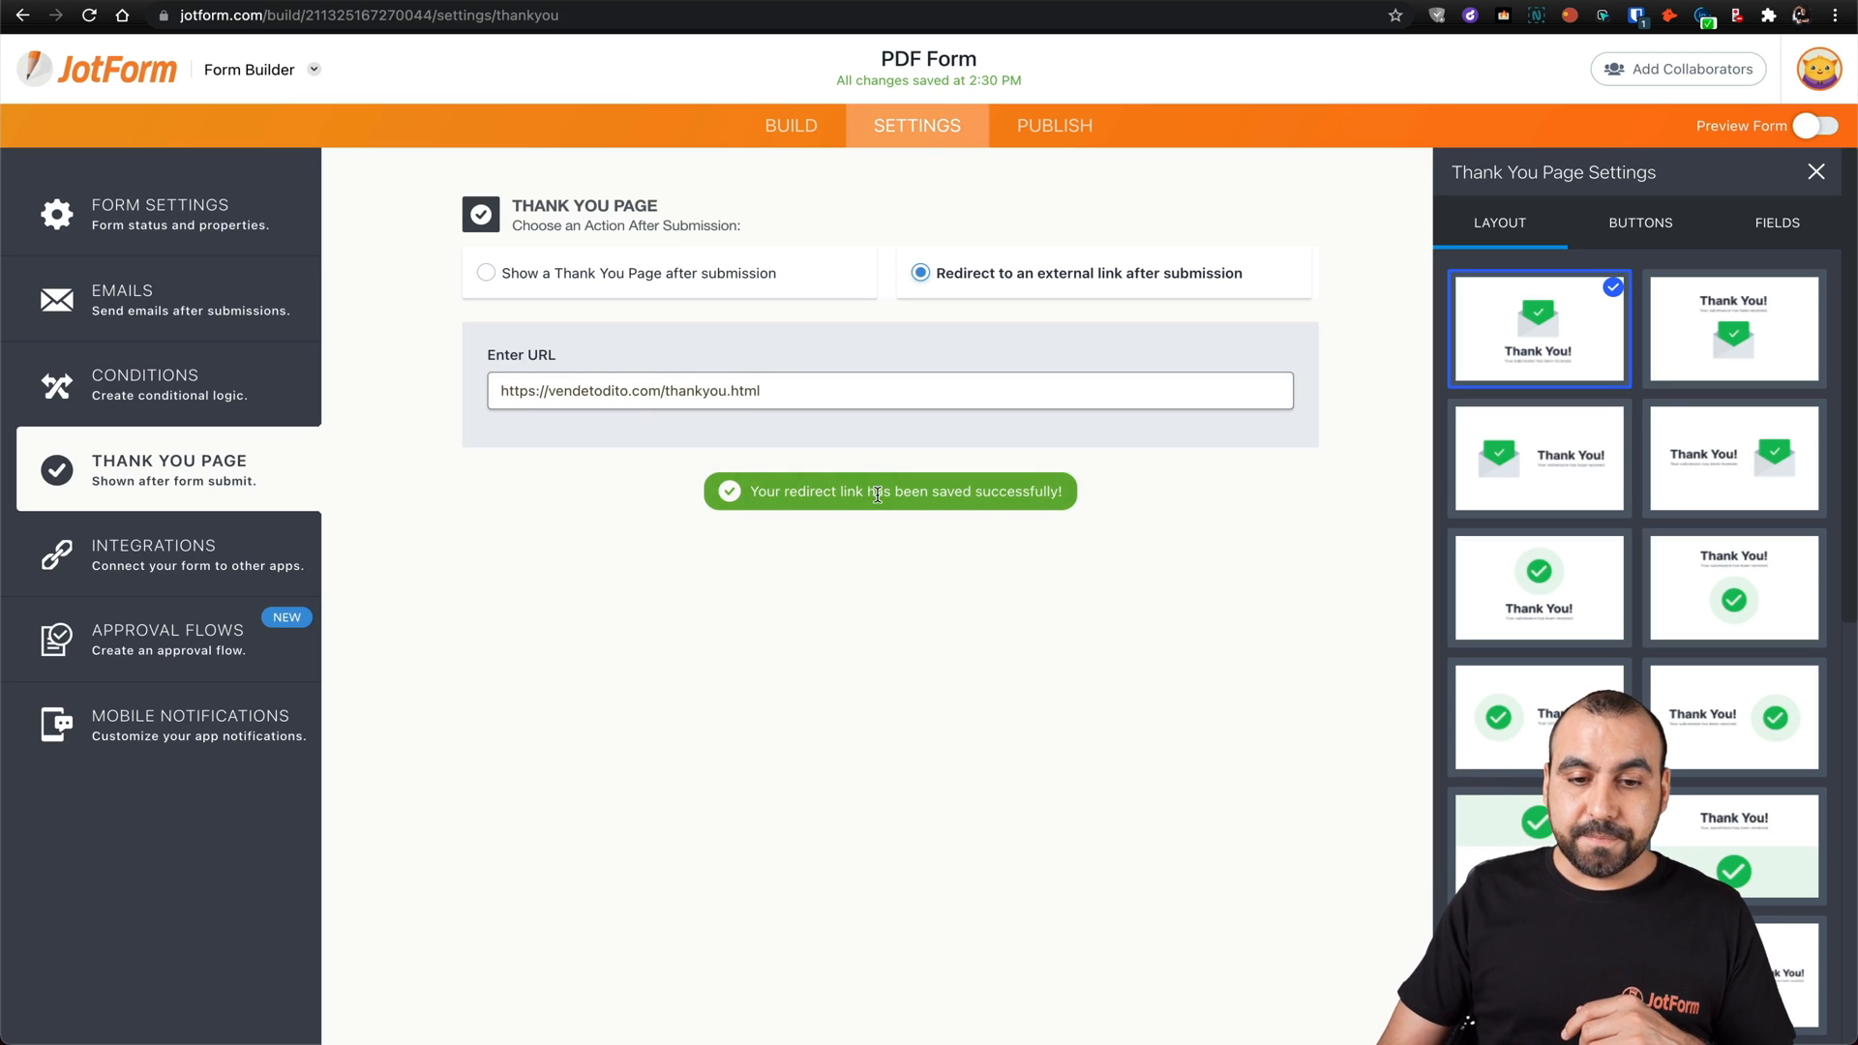
mouse_move(1053, 125)
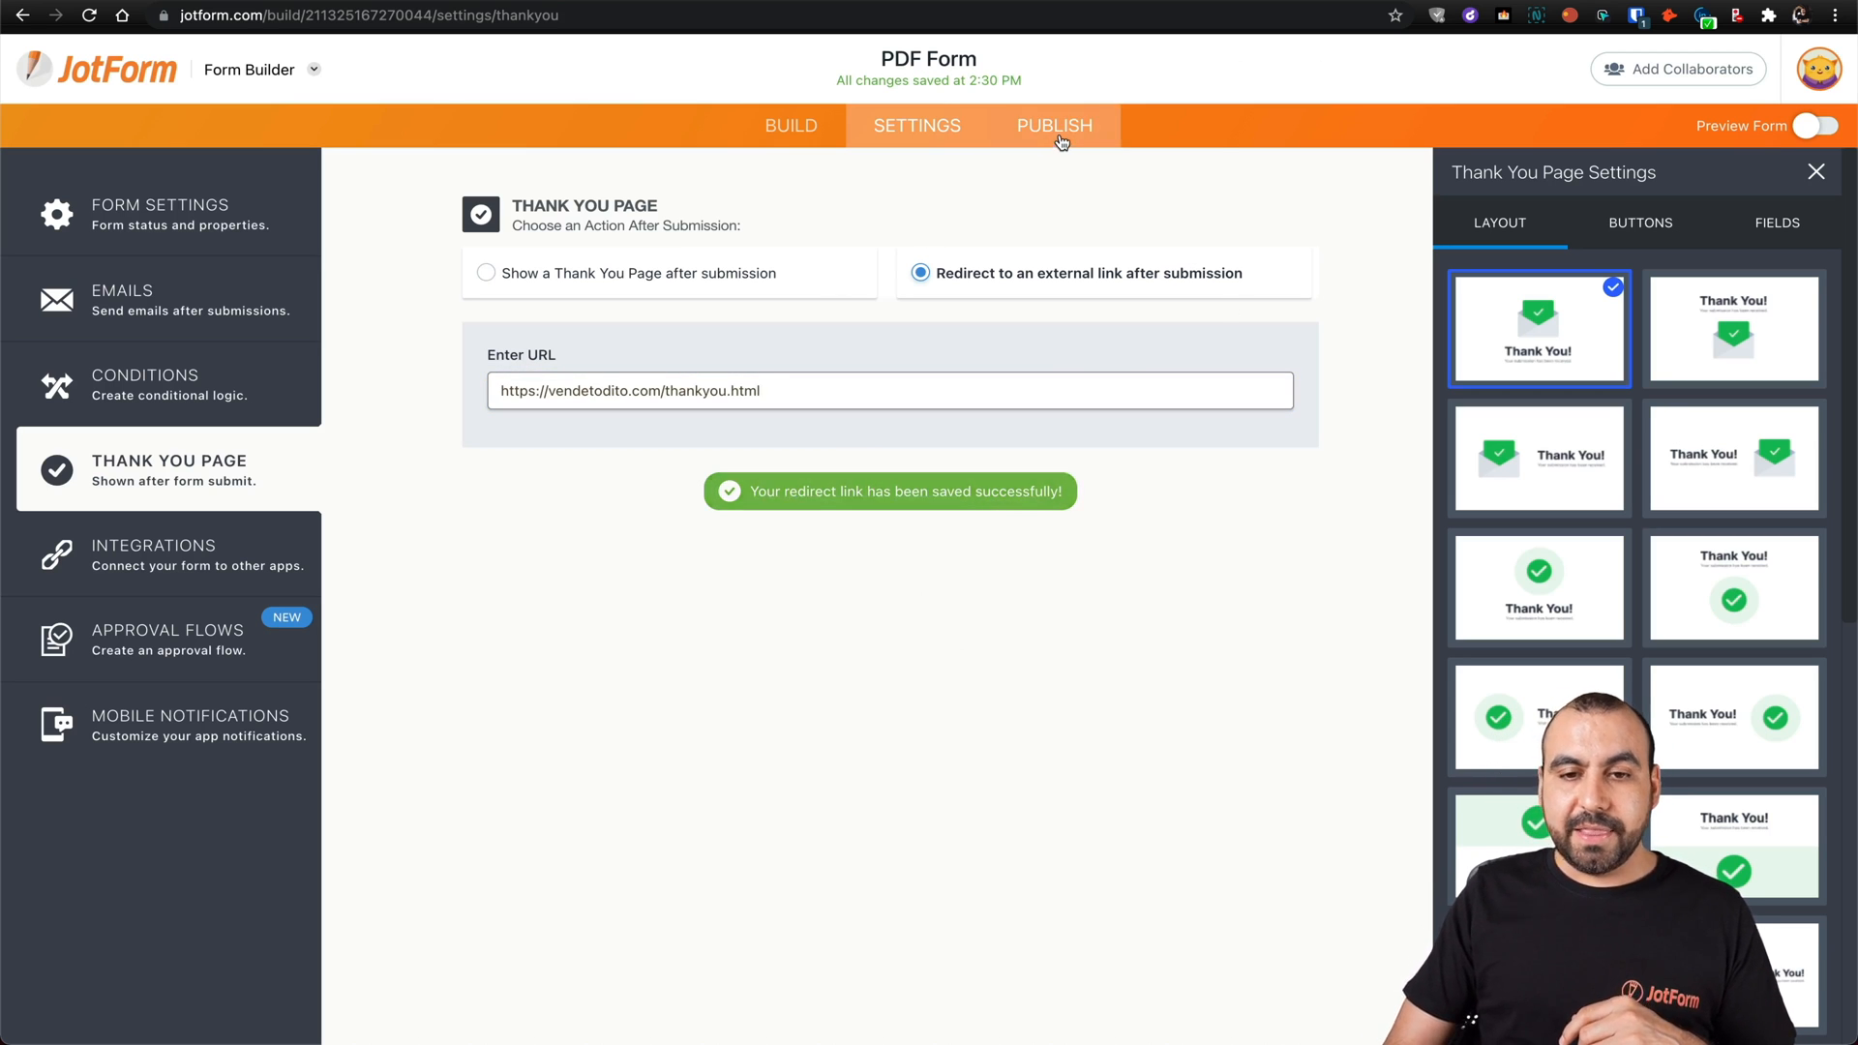
click(1053, 124)
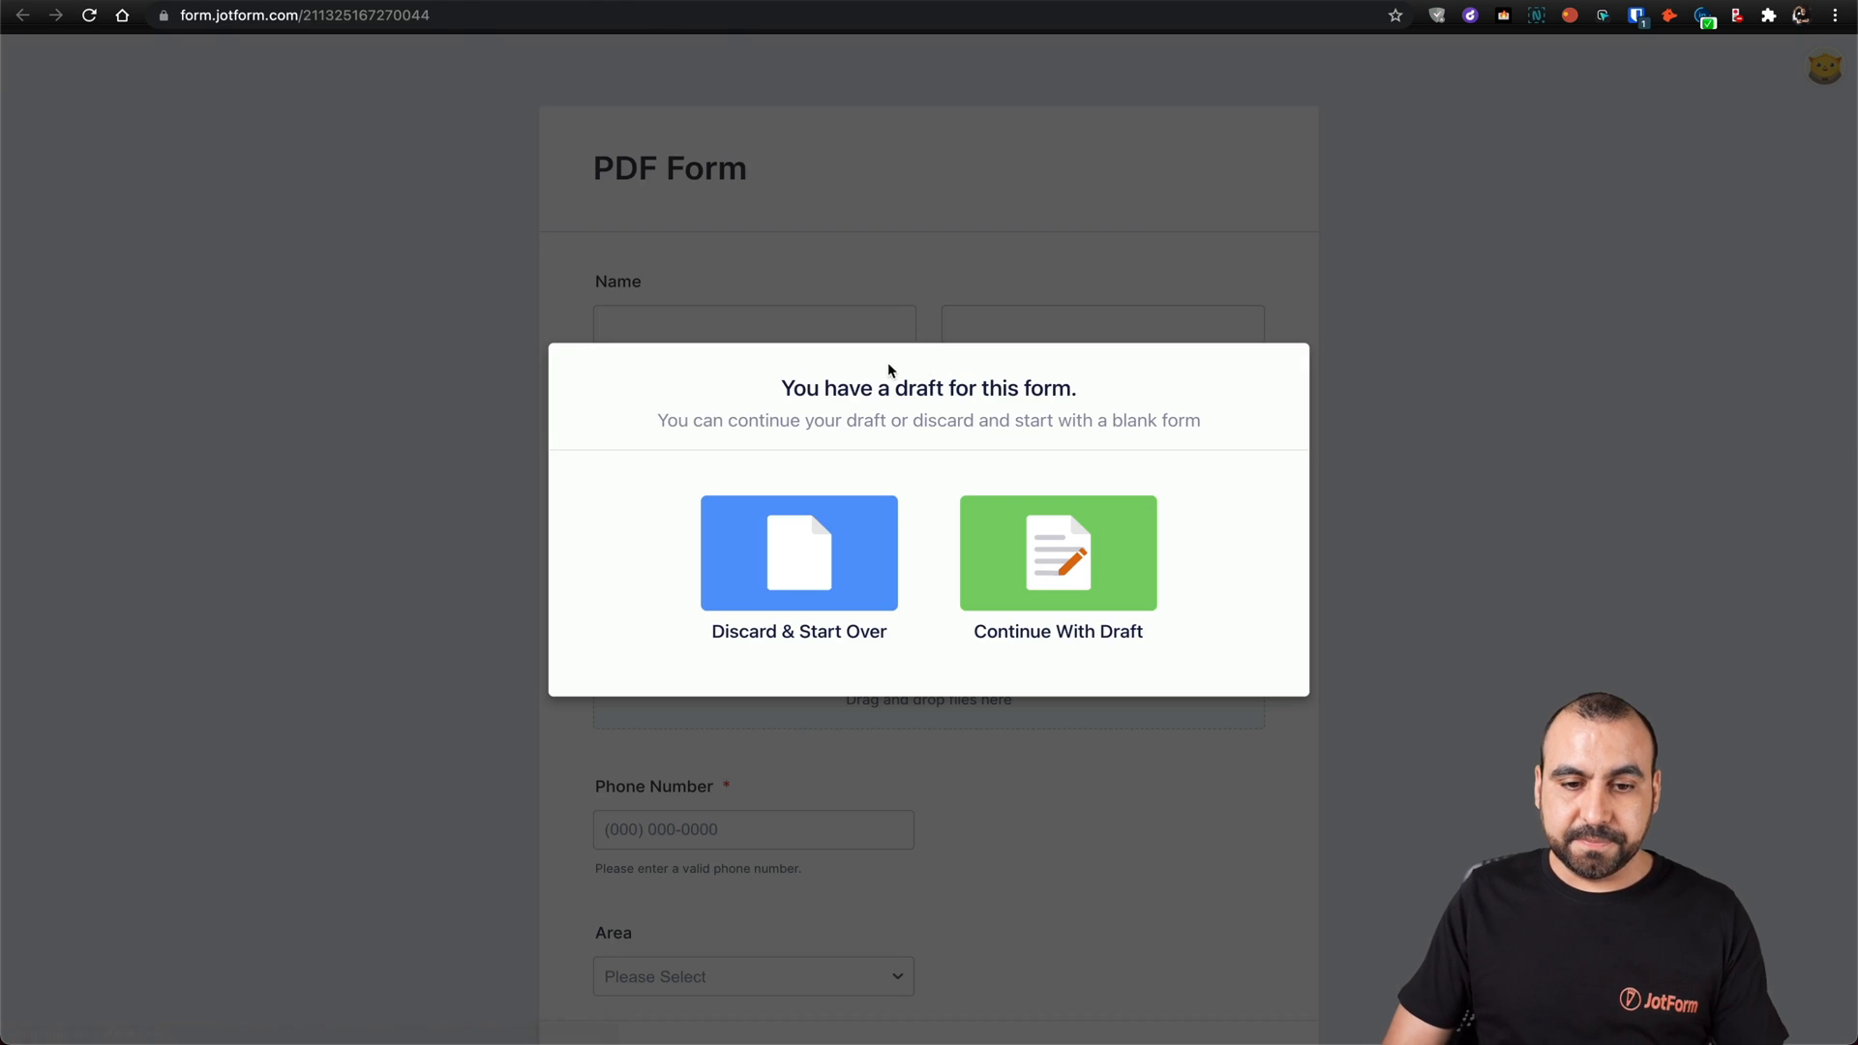
Step: Continue the draft, enter last name 'aguilar', submit the test entry and land on My Forms
click(1057, 553)
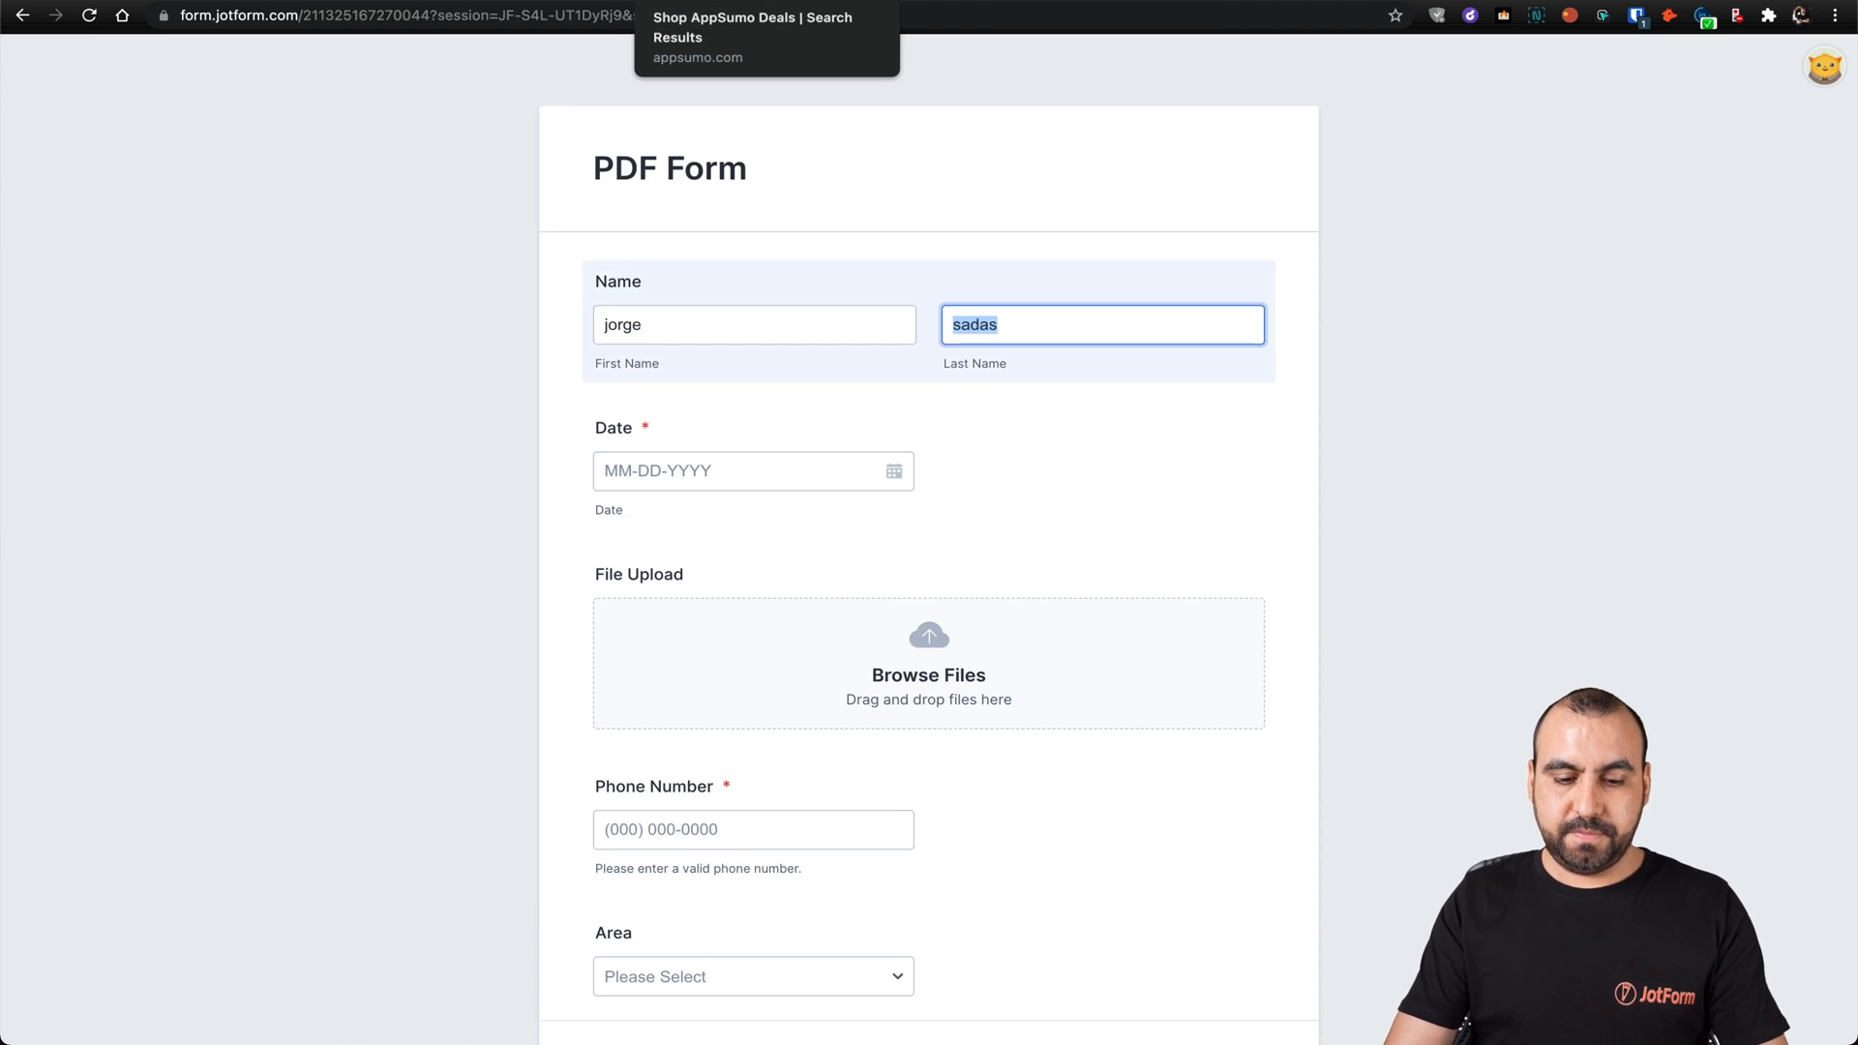
text(aguilar)
click(753, 828)
text((123) 367-8903)
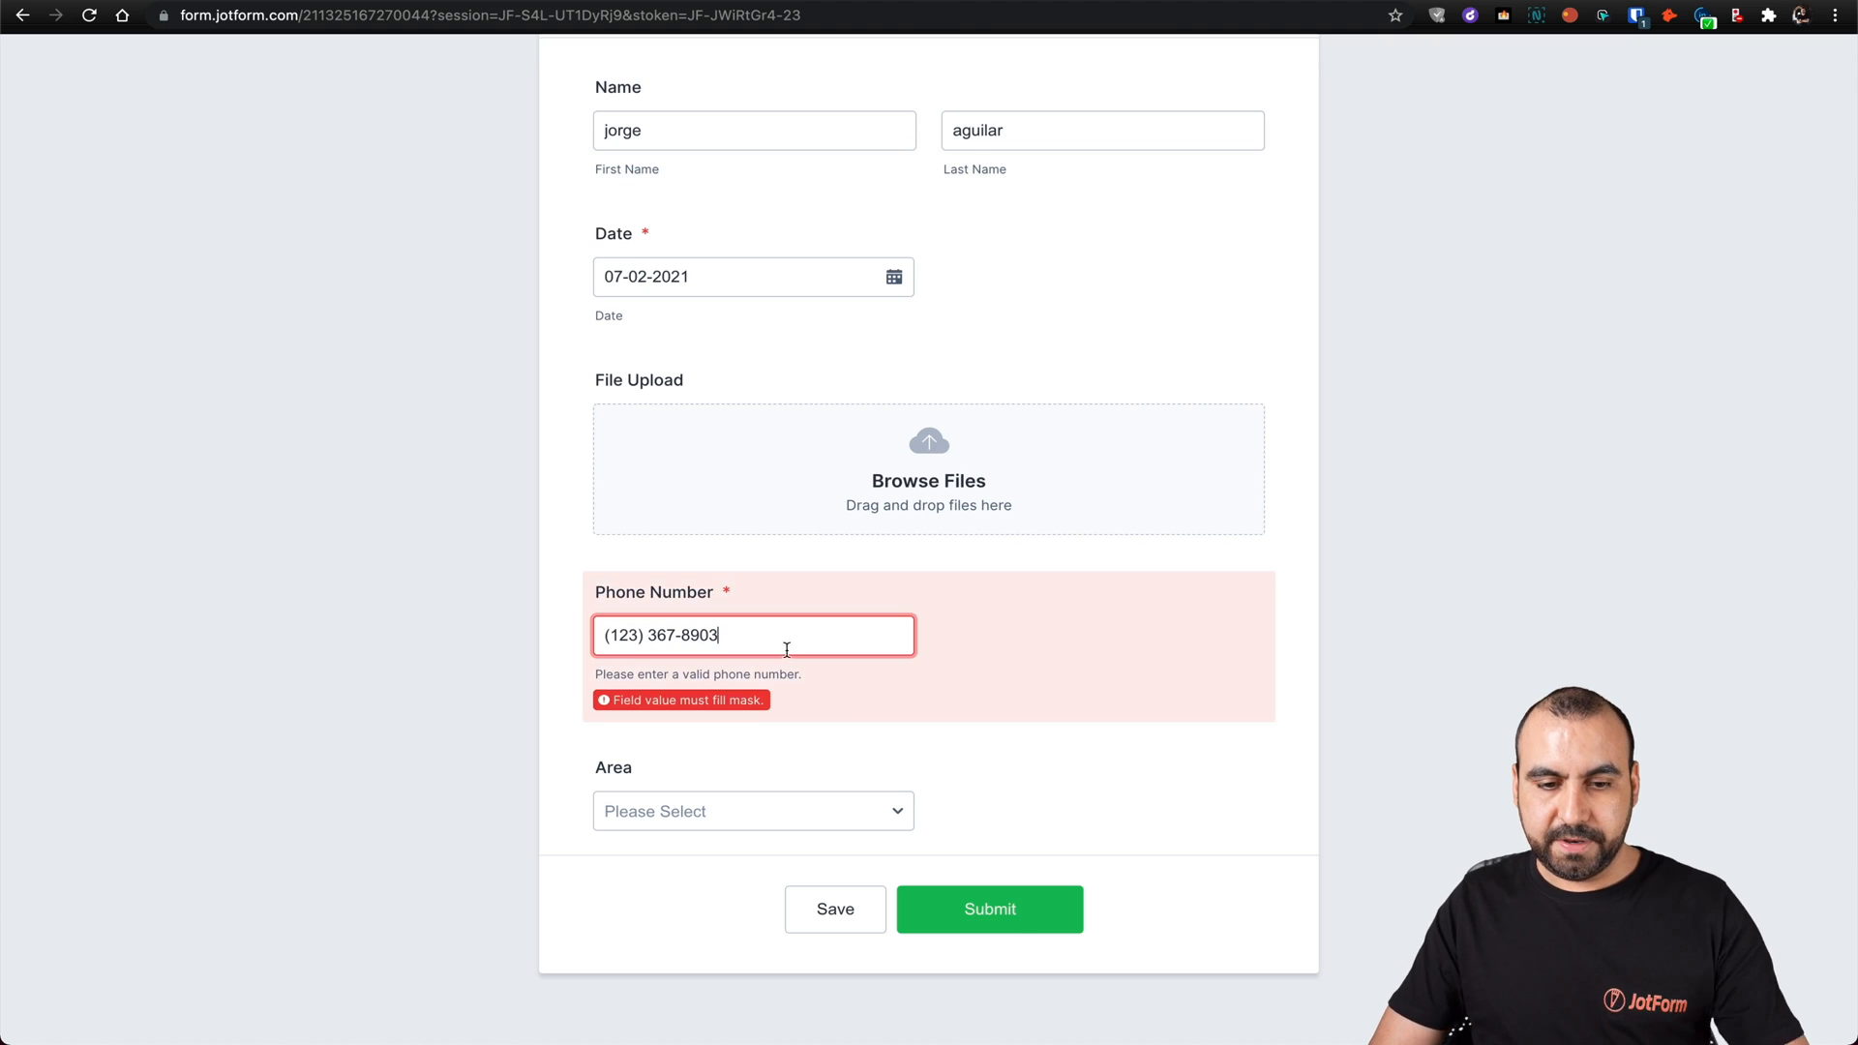
click(989, 910)
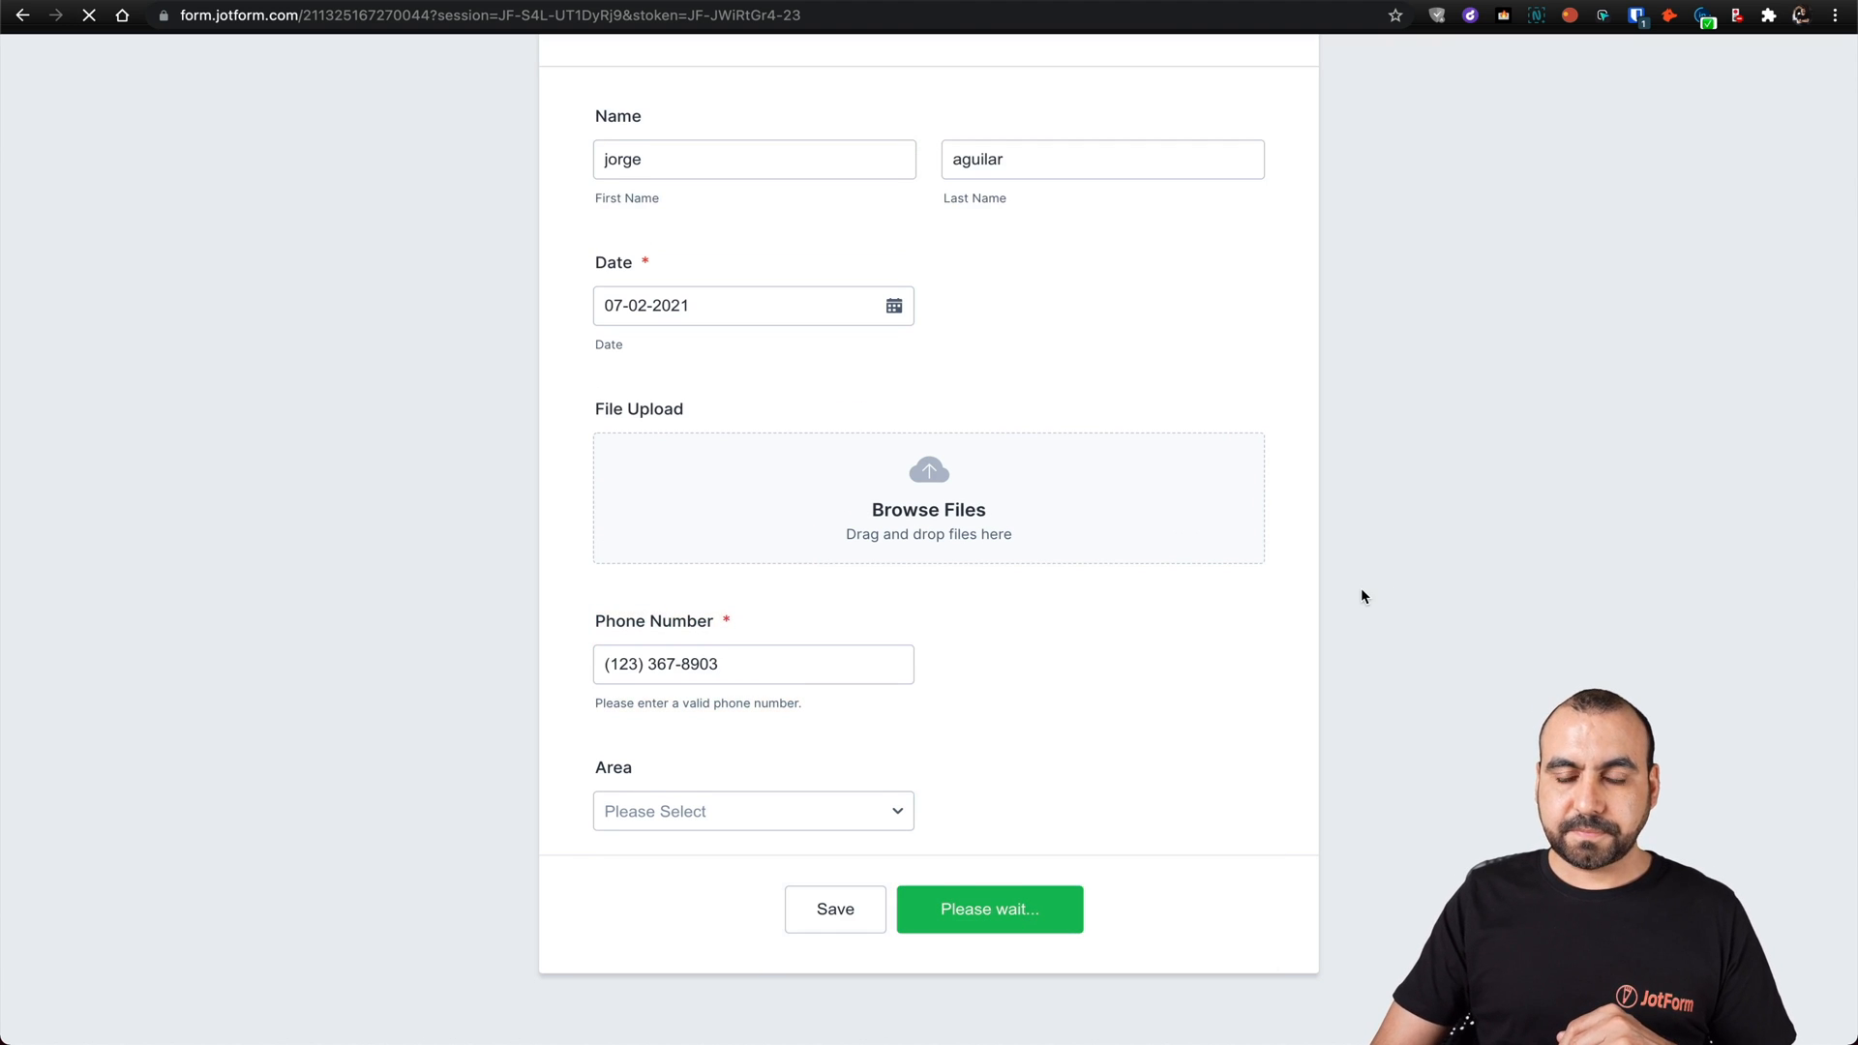
click(989, 910)
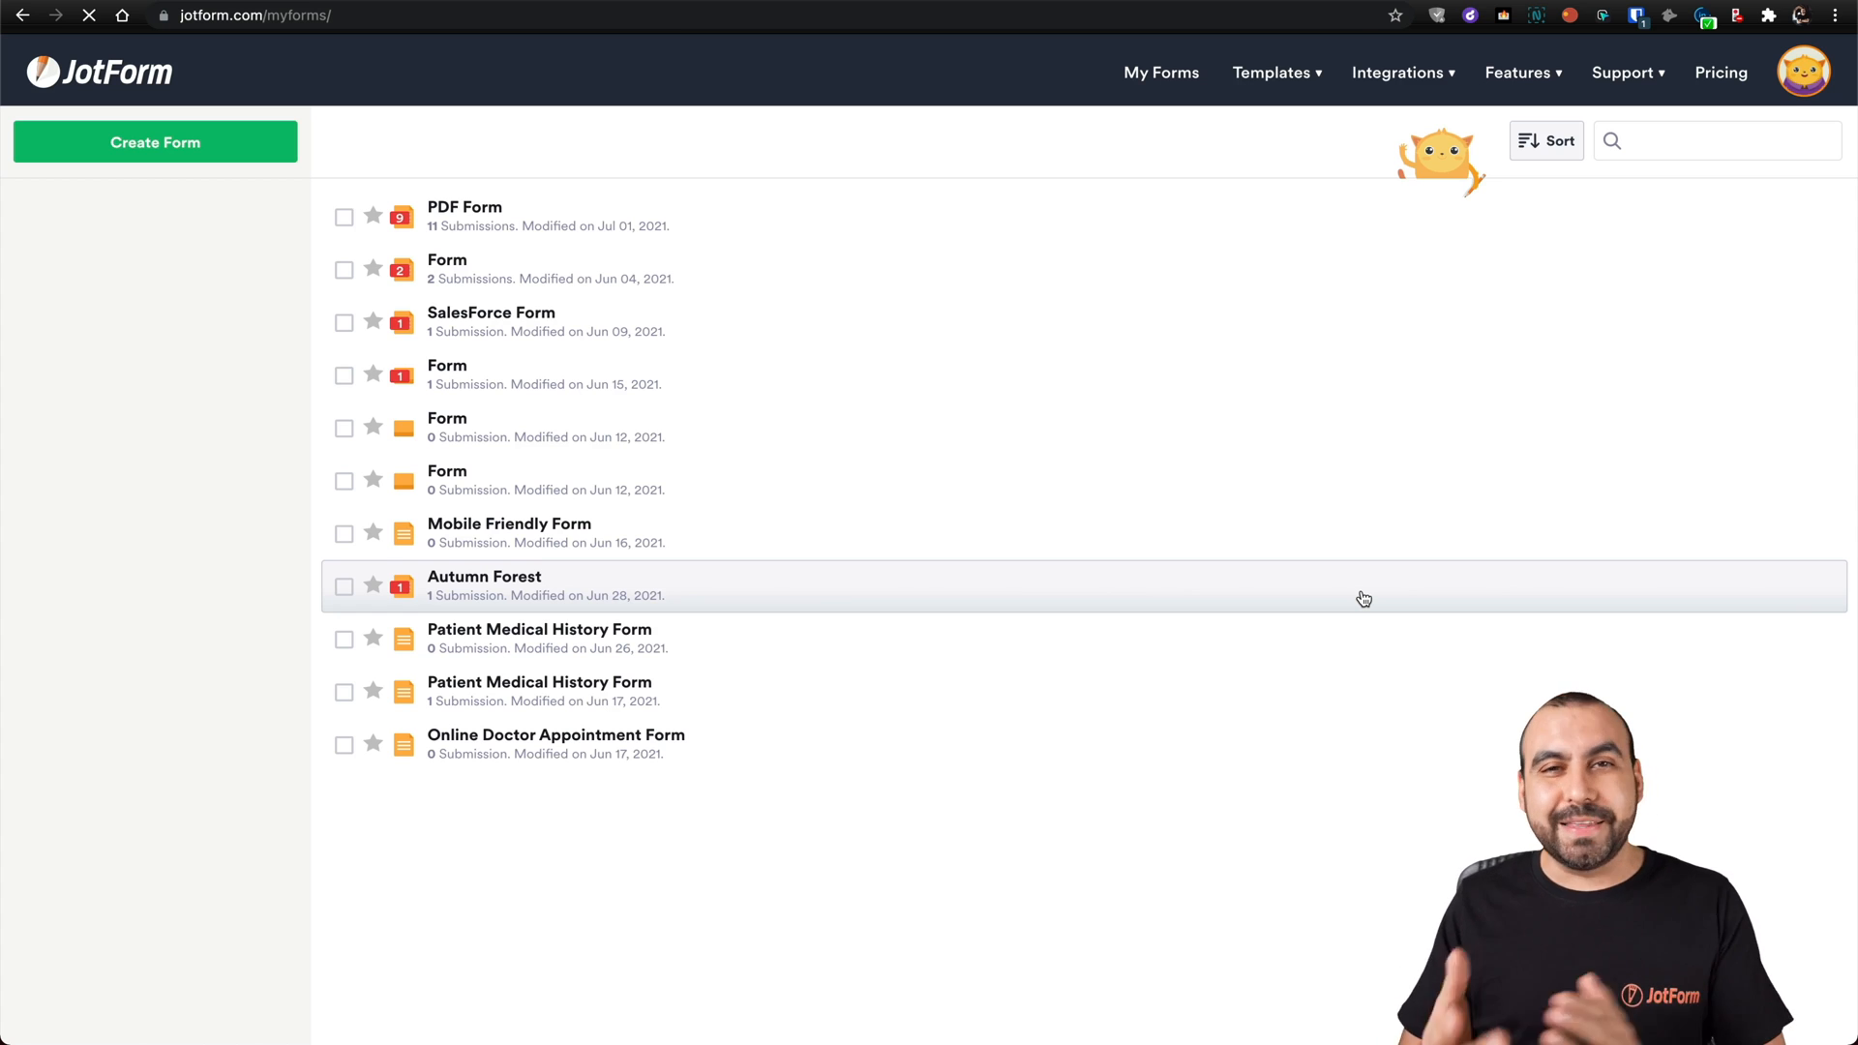
click(1544, 139)
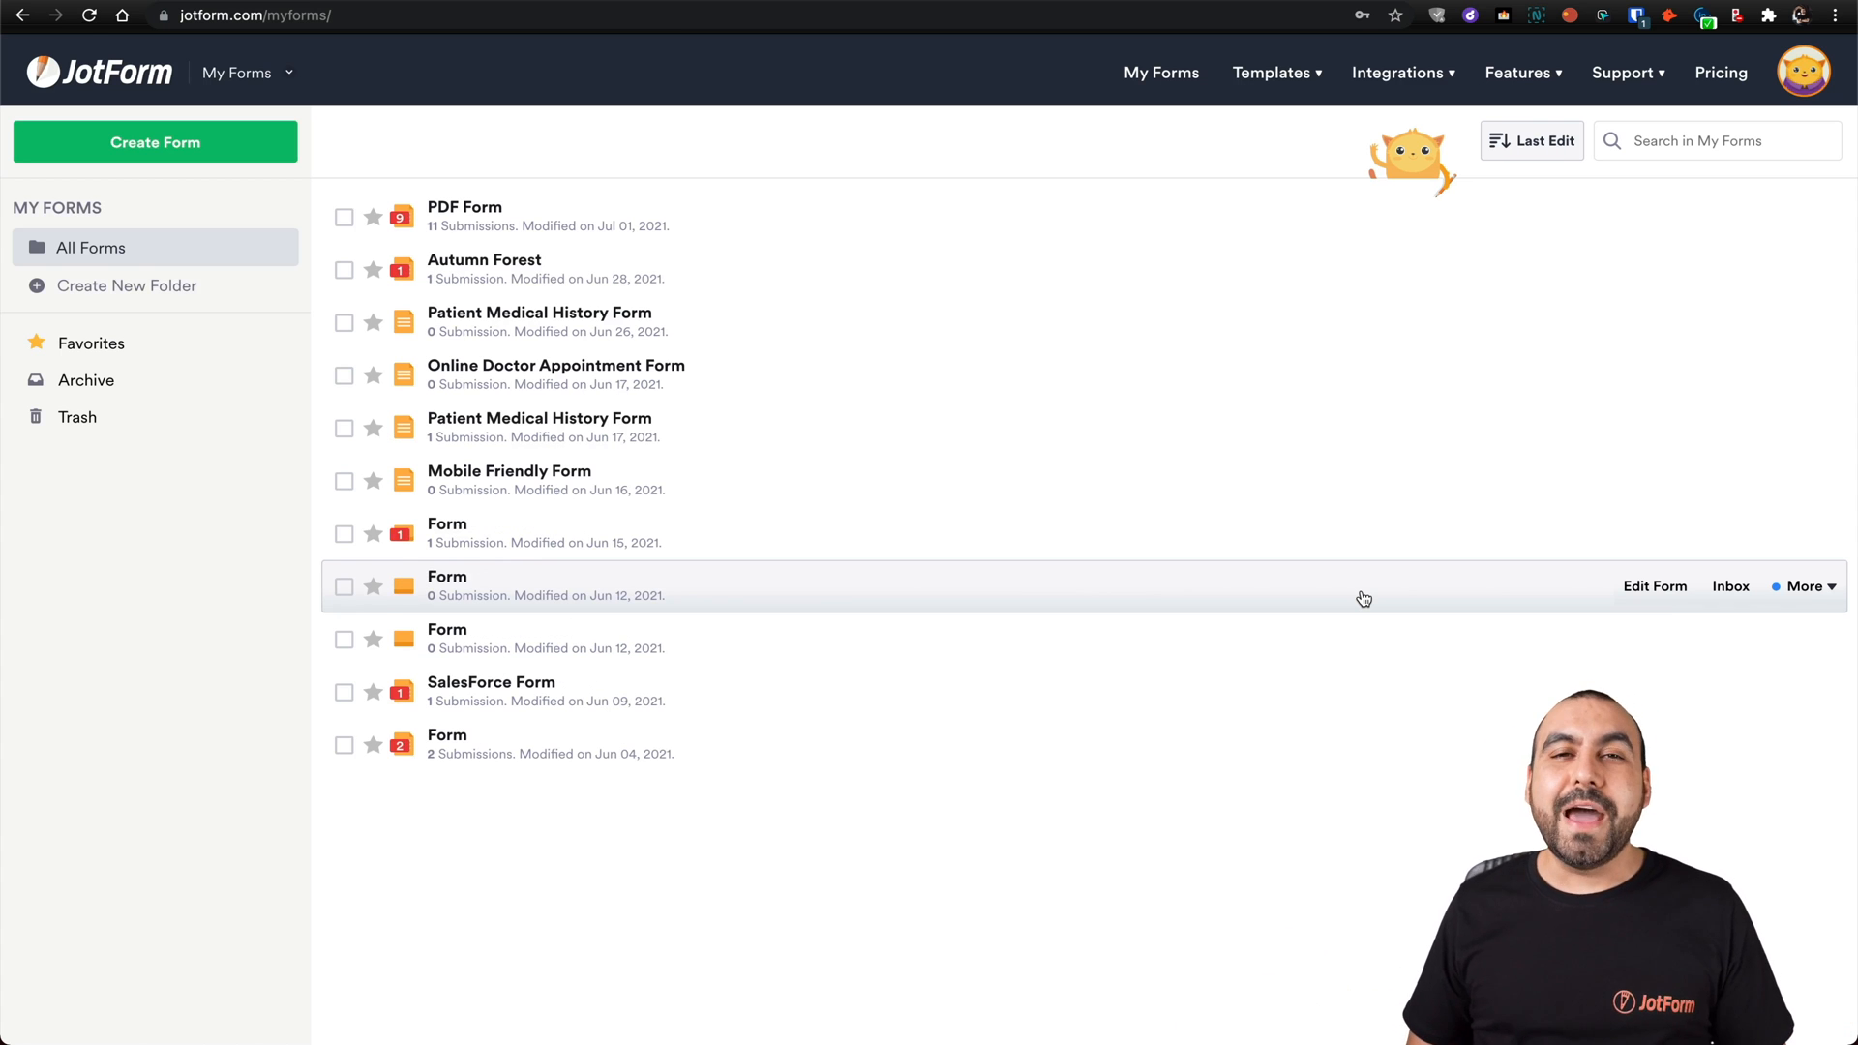